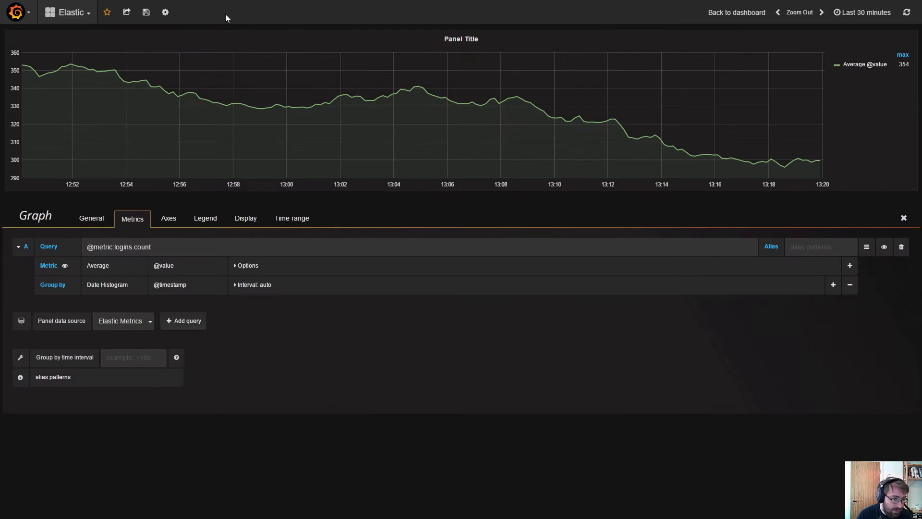
Return to the dashboard, save it, and reopen the logins.count panel's query editor.
{"action": "left_click", "coordinate": [903, 217]}
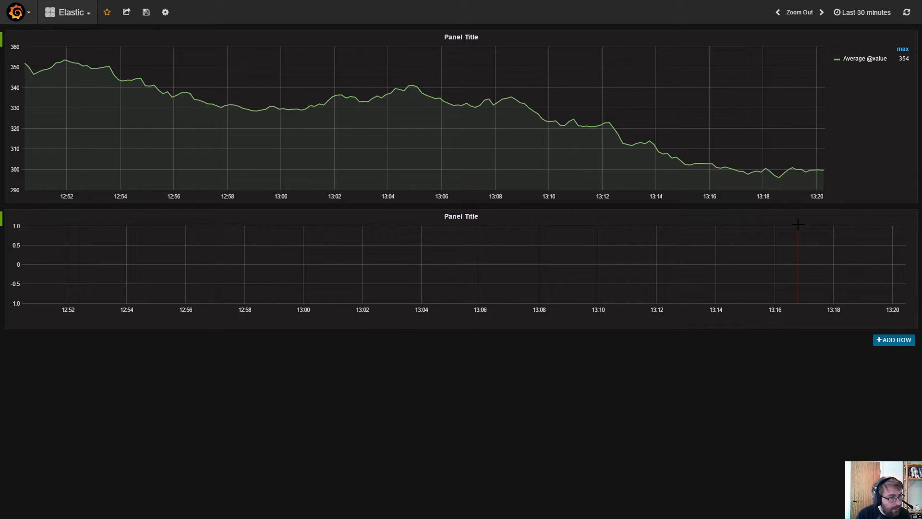
{"action": "mouse_move", "coordinate": [235, 135]}
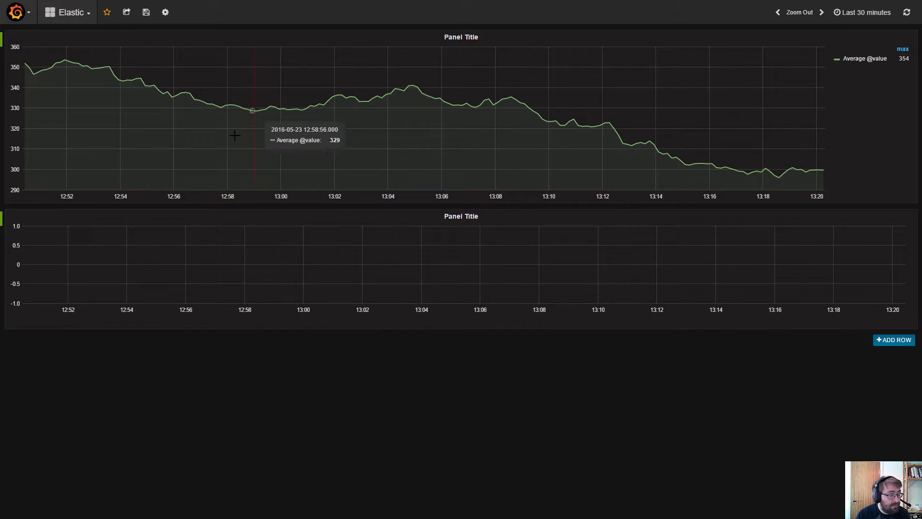
{"action": "mouse_move", "coordinate": [231, 136]}
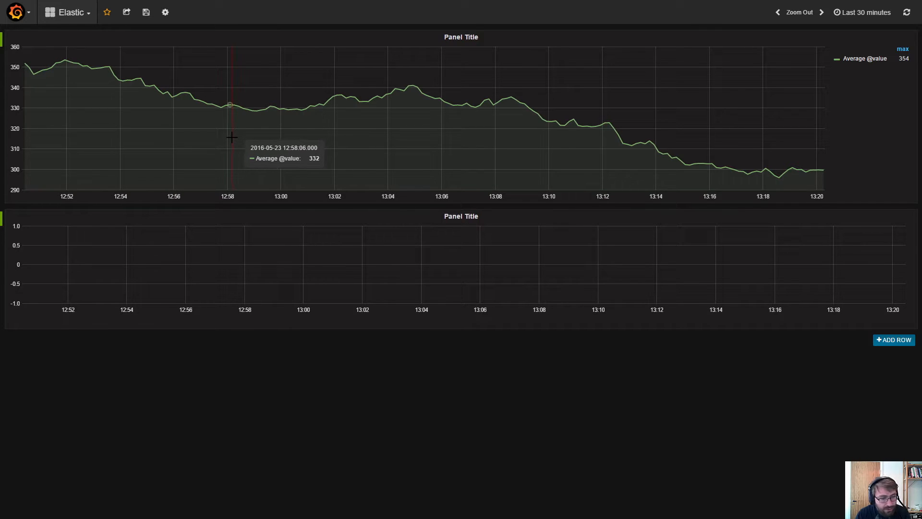
{"action": "mouse_move", "coordinate": [174, 26]}
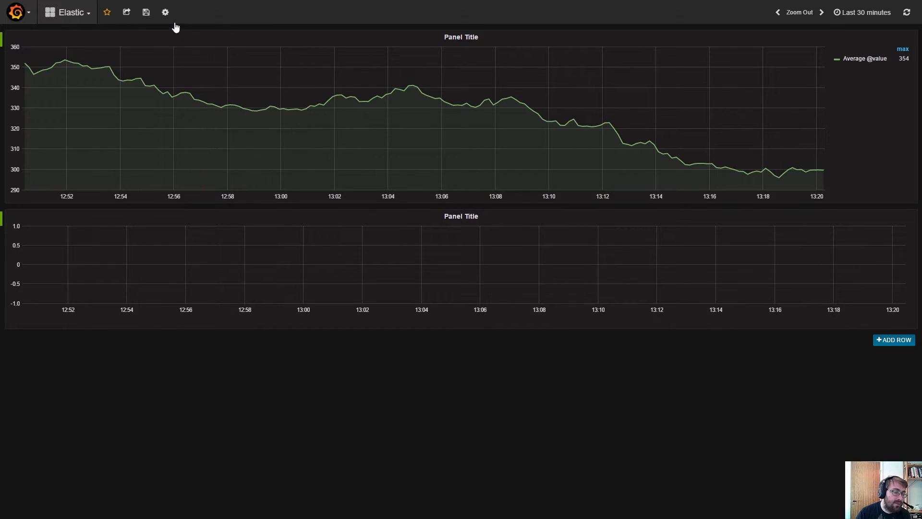
{"action": "left_click", "coordinate": [166, 12]}
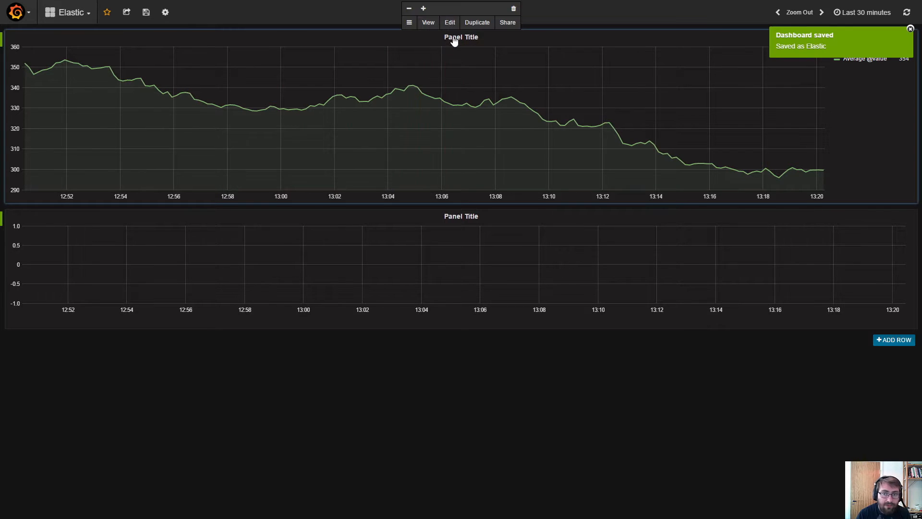
{"action": "left_click", "coordinate": [449, 22]}
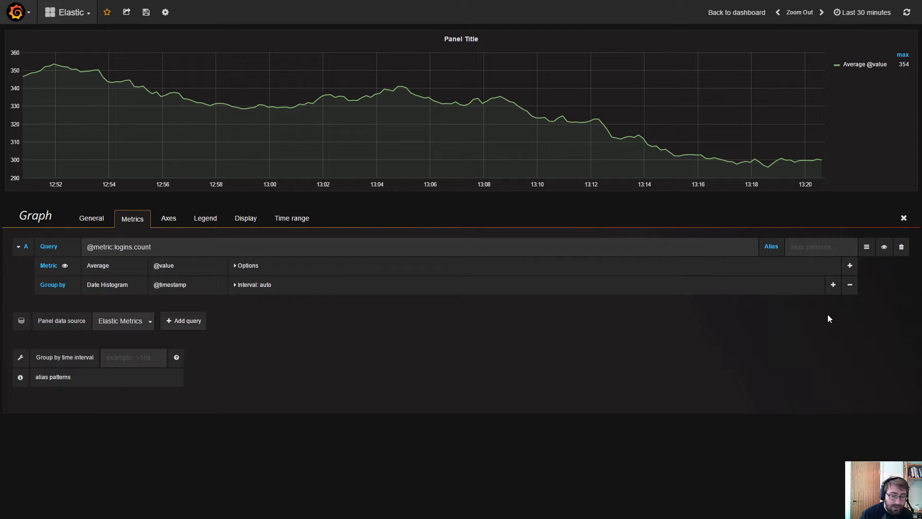
{"action": "mouse_move", "coordinate": [833, 285]}
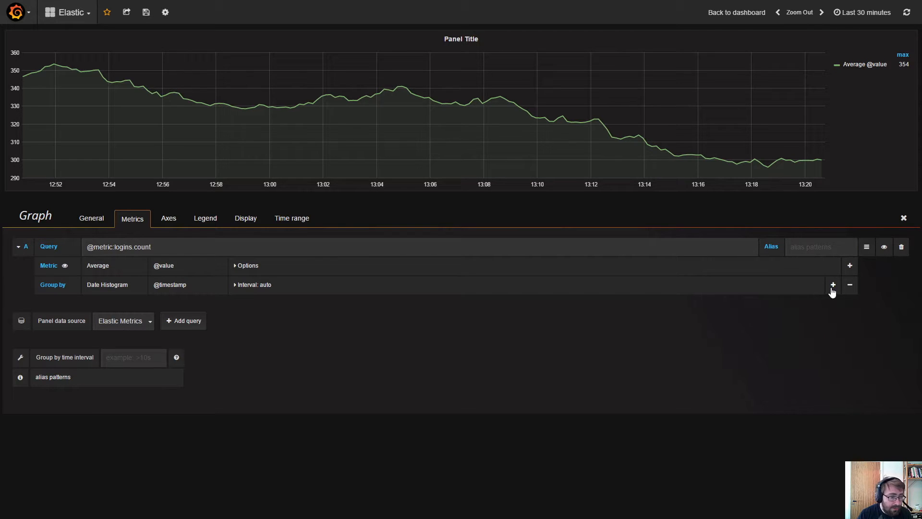
{"action": "left_click", "coordinate": [832, 285]}
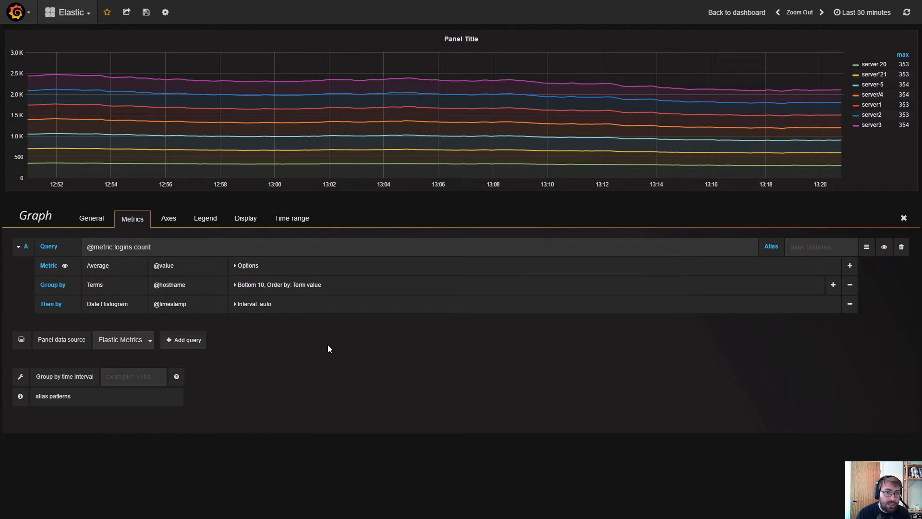
{"action": "mouse_move", "coordinate": [876, 128]}
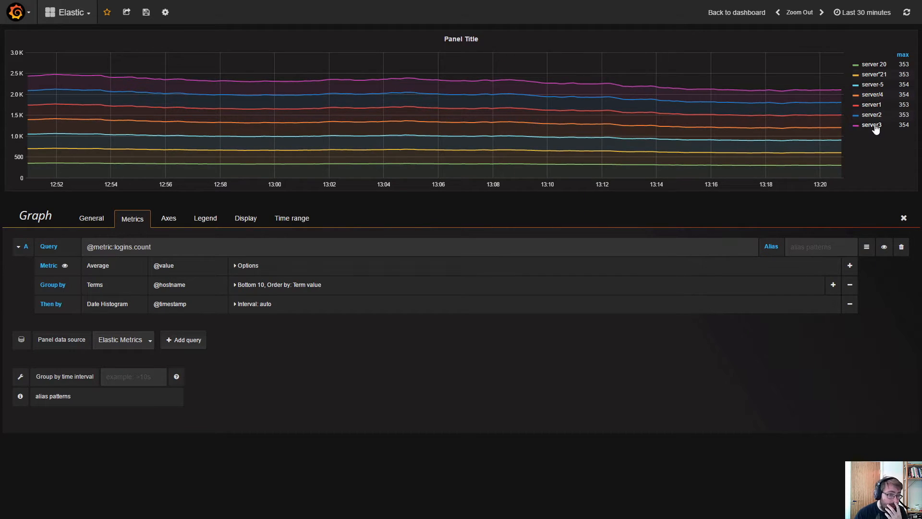
{"action": "mouse_move", "coordinate": [328, 386]}
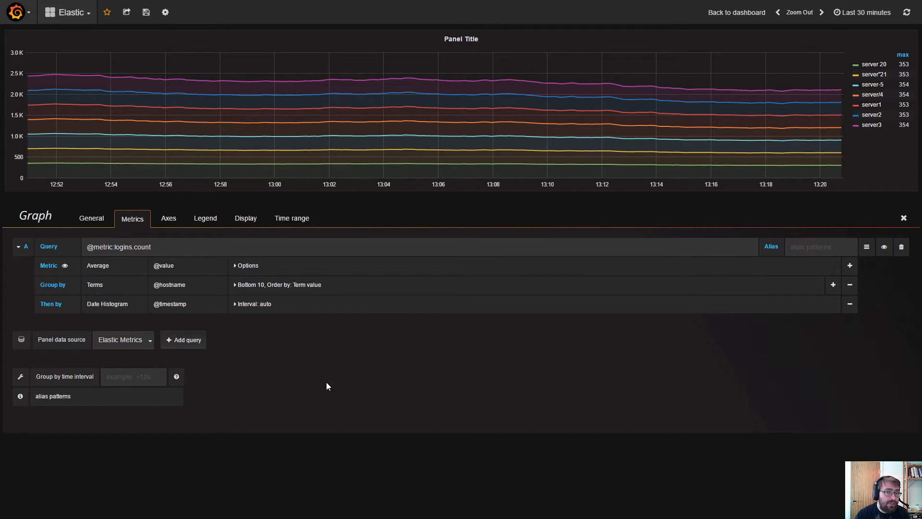
{"action": "left_click", "coordinate": [145, 13]}
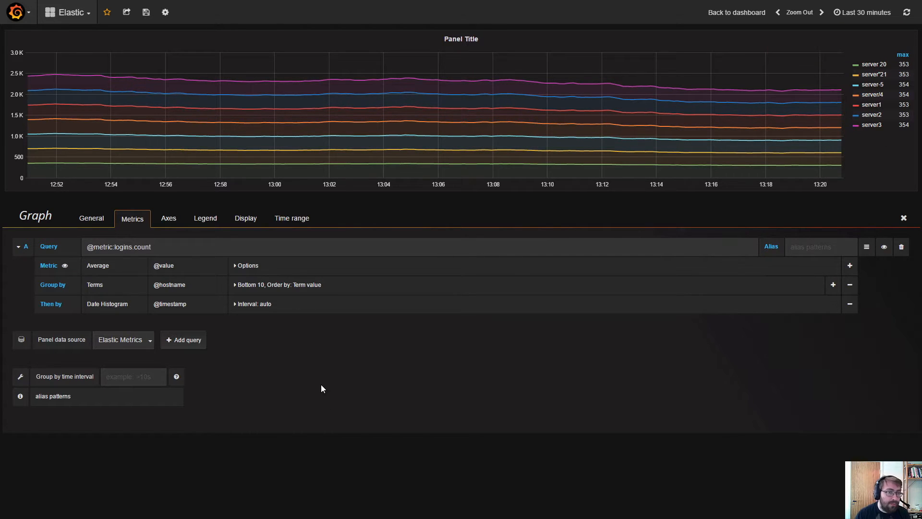
{"action": "left_click", "coordinate": [903, 217]}
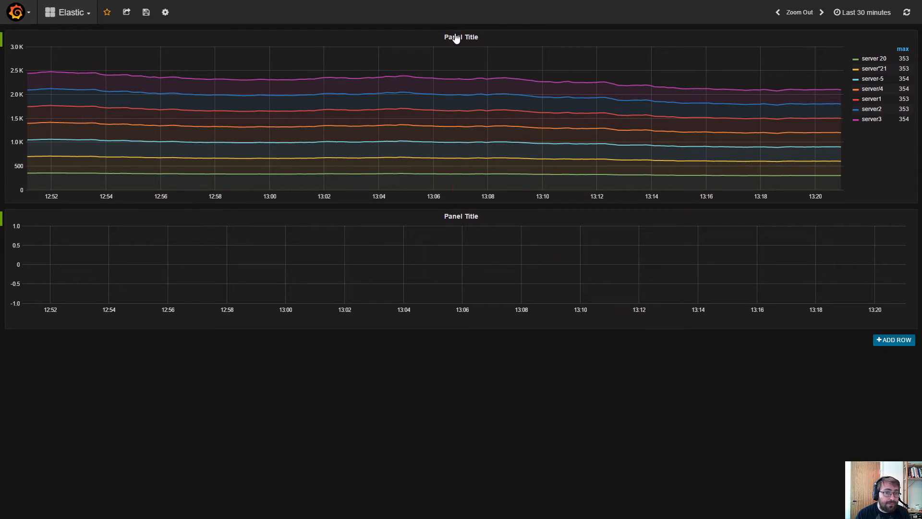
{"action": "left_click", "coordinate": [460, 37]}
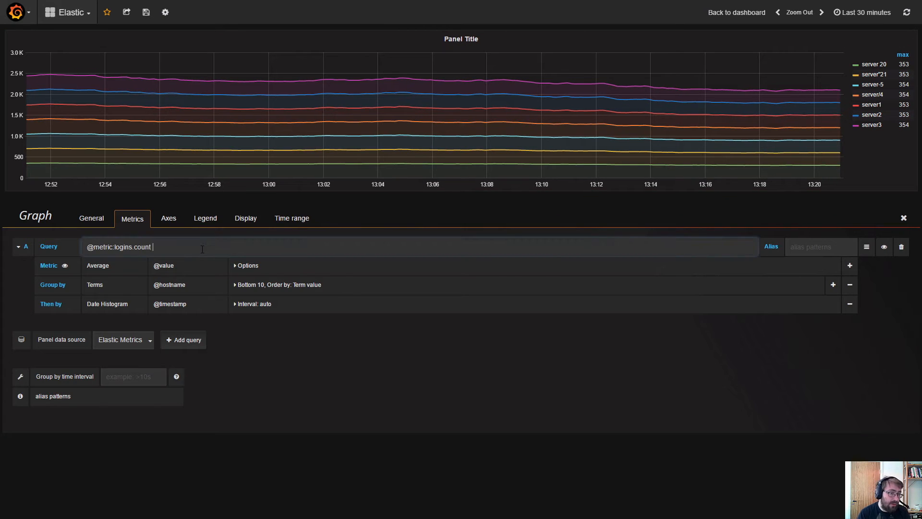
{"action": "type", "text": "AND @hostname:server1"}
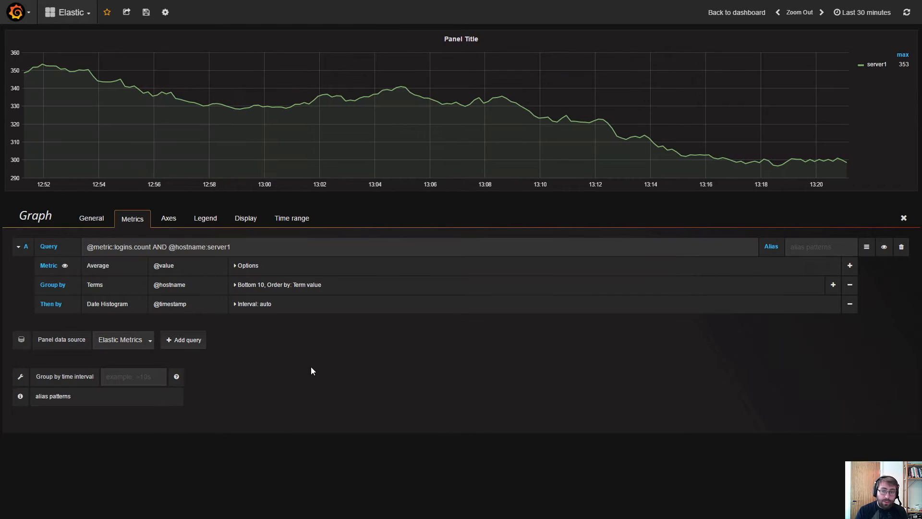
{"action": "mouse_move", "coordinate": [314, 374]}
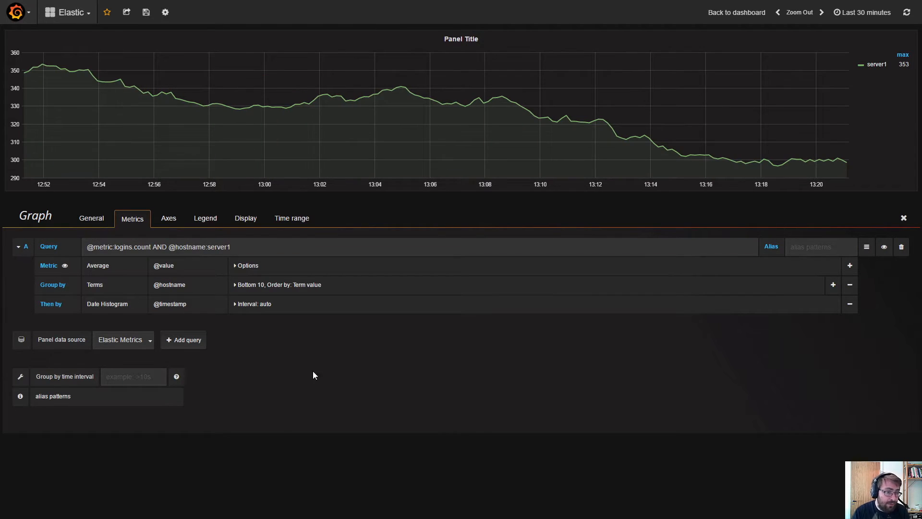
{"action": "left_click", "coordinate": [903, 217]}
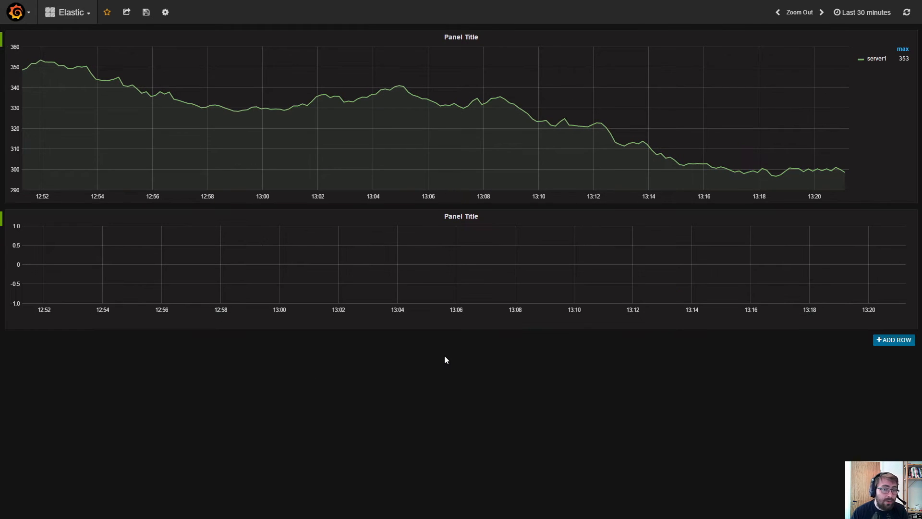
{"action": "left_click", "coordinate": [145, 13]}
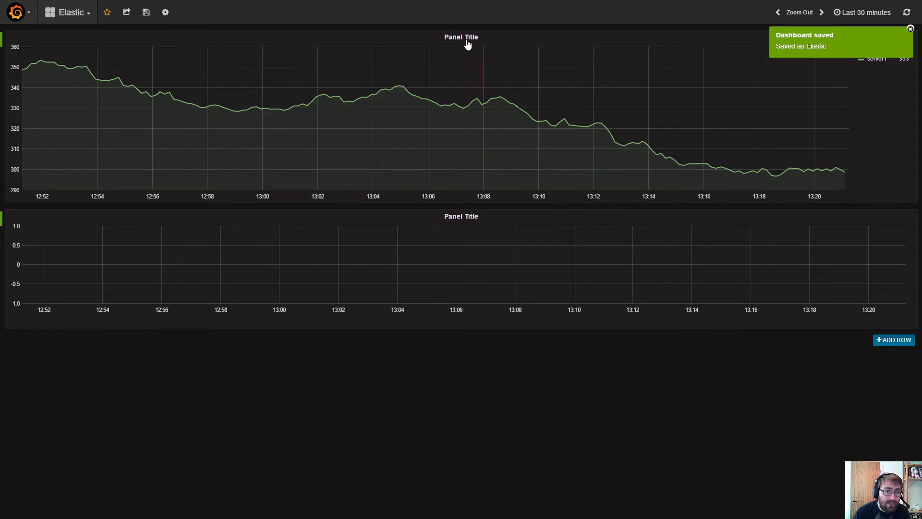
Retitle the panel Server1 in its General settings and return to the query tab.
{"action": "left_click", "coordinate": [467, 36]}
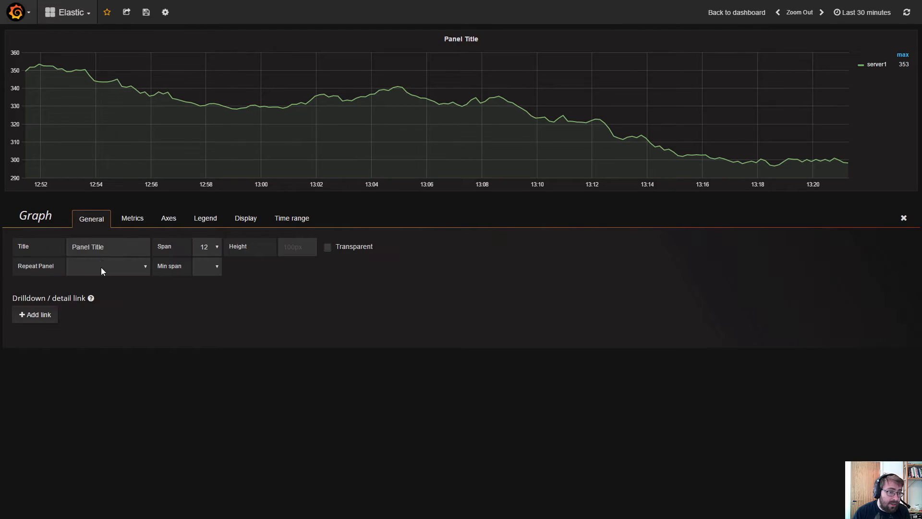
{"action": "type", "text": "Server21"}
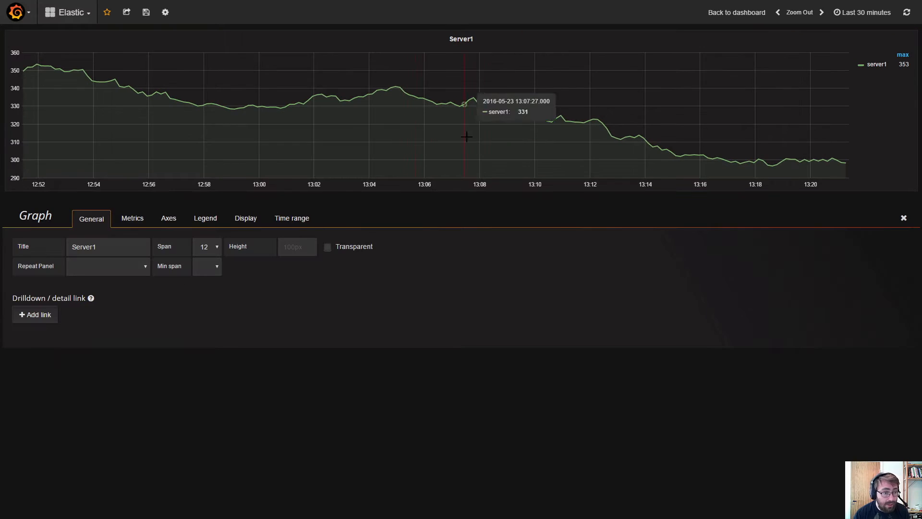
{"action": "left_click", "coordinate": [133, 218]}
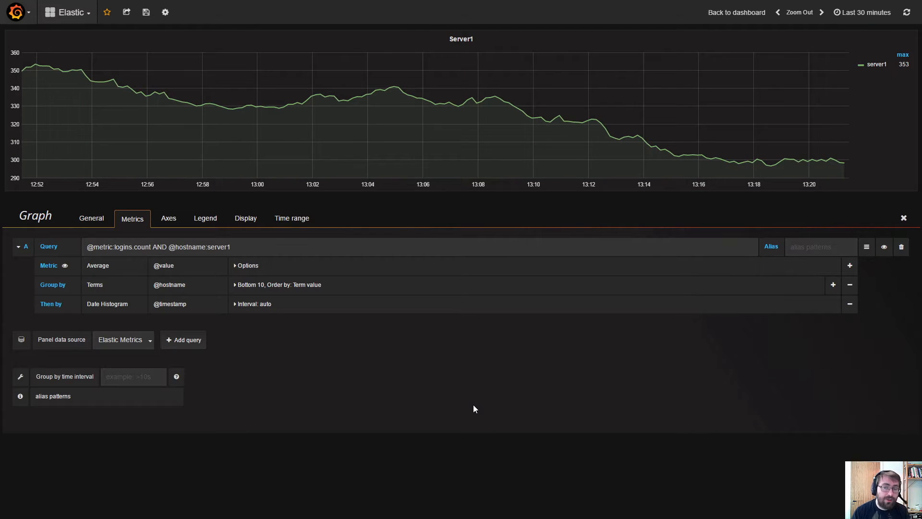
Start a new template variable named hostname from the dashboard's Templating settings.
{"action": "left_click", "coordinate": [165, 12]}
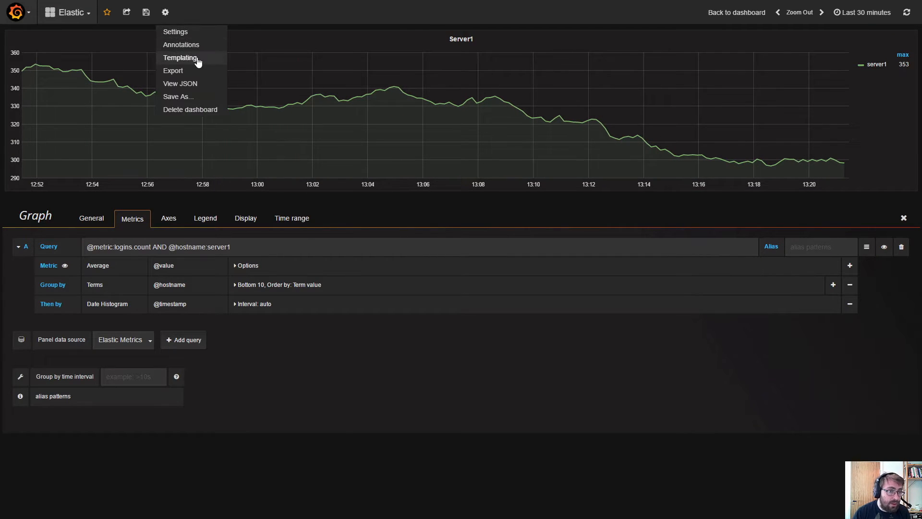
{"action": "left_click", "coordinate": [180, 57]}
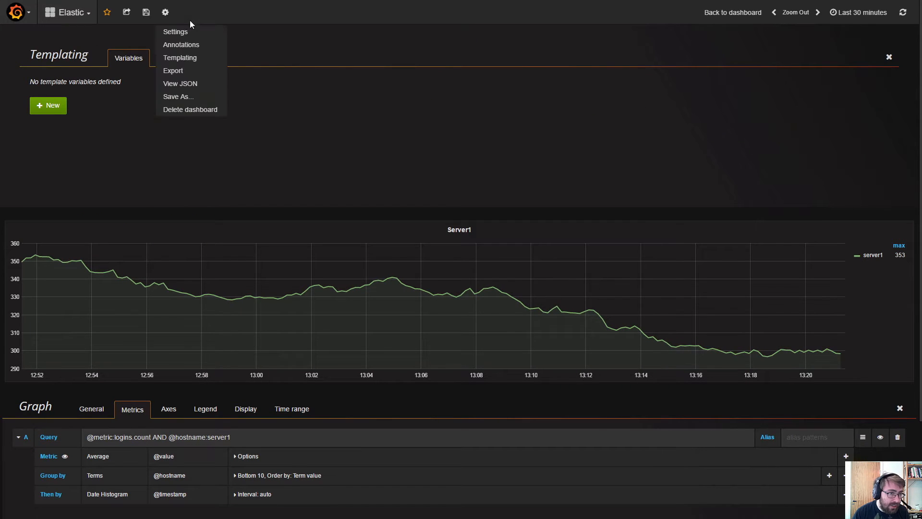
{"action": "mouse_move", "coordinate": [371, 113]}
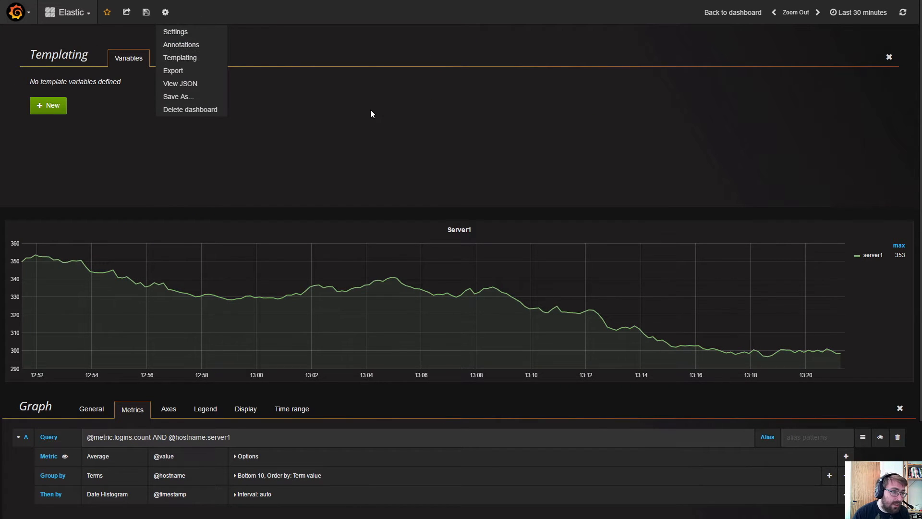
{"action": "left_click", "coordinate": [48, 106]}
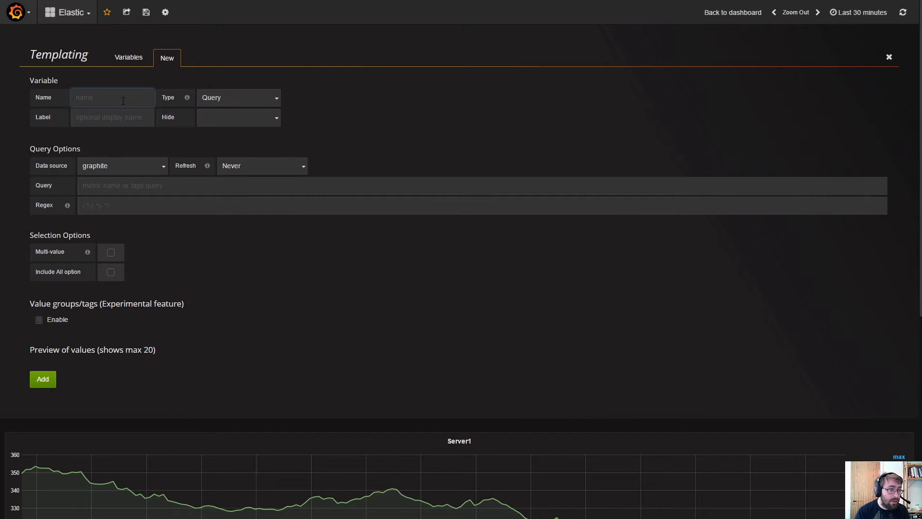
{"action": "type", "text": "hostname"}
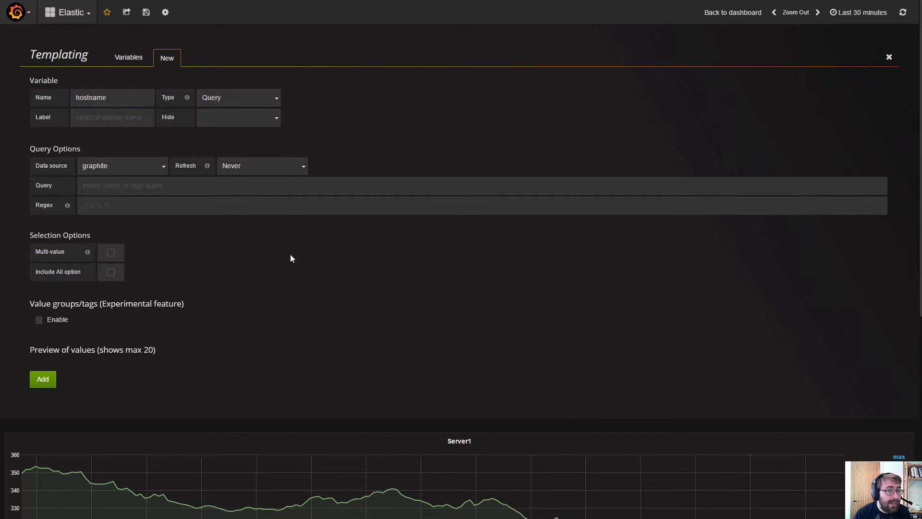
{"action": "mouse_move", "coordinate": [231, 102]}
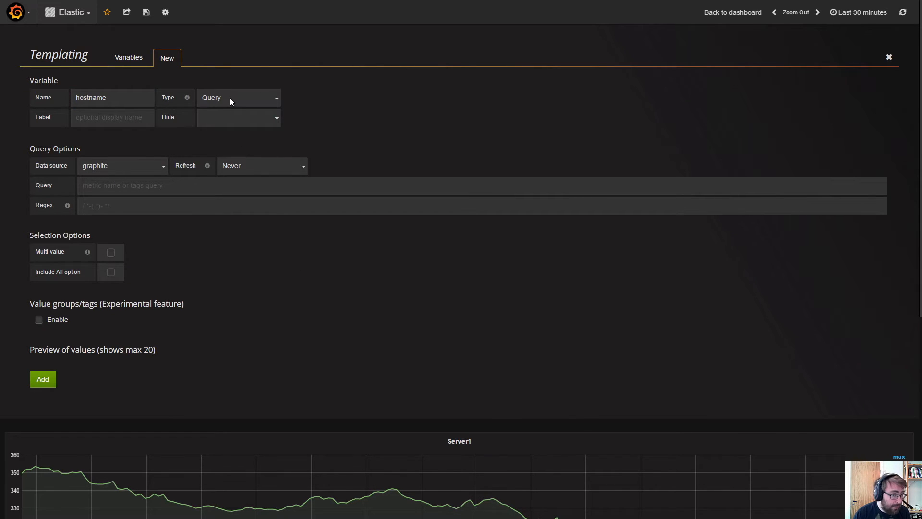
Set the variable's data source to Elastic Metrics and choose its refresh option.
{"action": "left_click", "coordinate": [123, 165]}
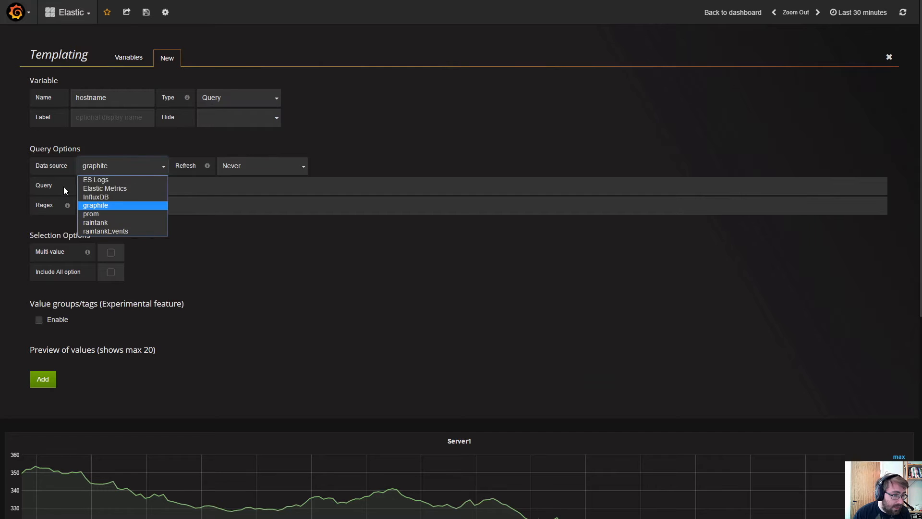
{"action": "left_click", "coordinate": [105, 188]}
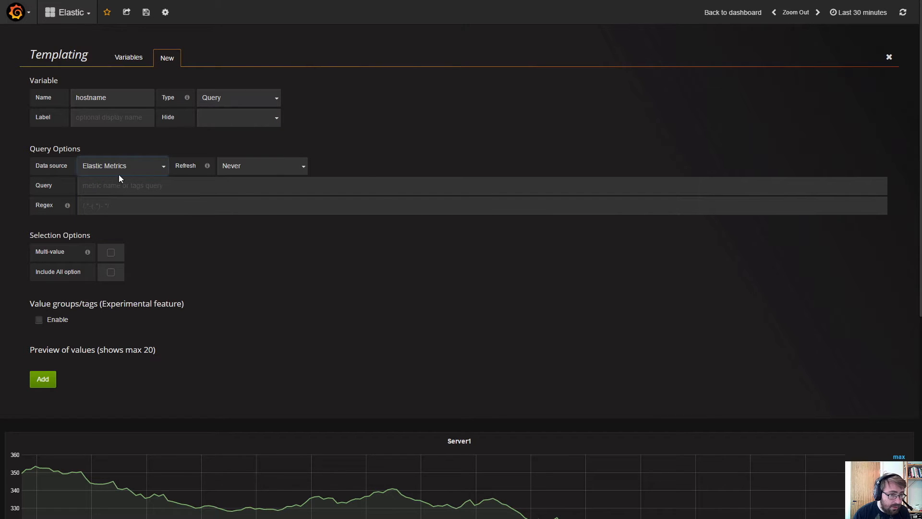
{"action": "left_click", "coordinate": [261, 165]}
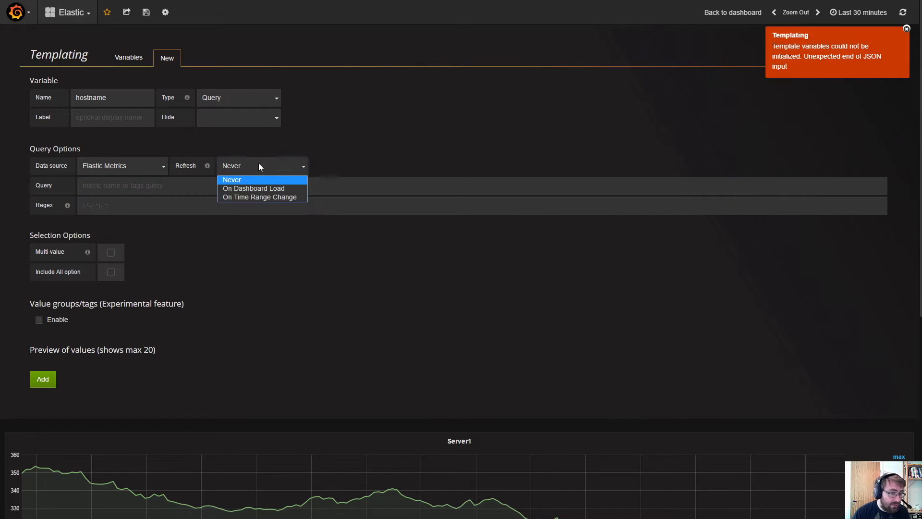
{"action": "left_click", "coordinate": [260, 196]}
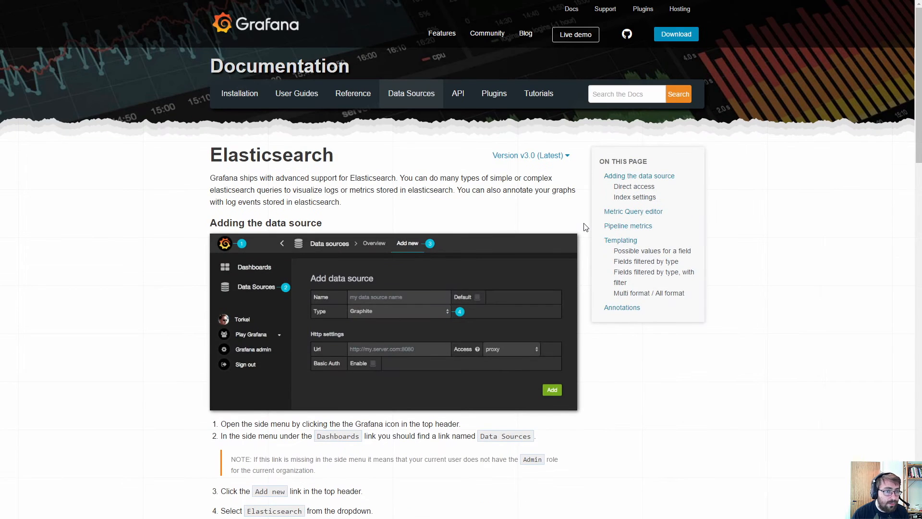
Jump to the Elasticsearch docs' Templating section to read the terms/fields query examples.
{"action": "left_click", "coordinate": [411, 93]}
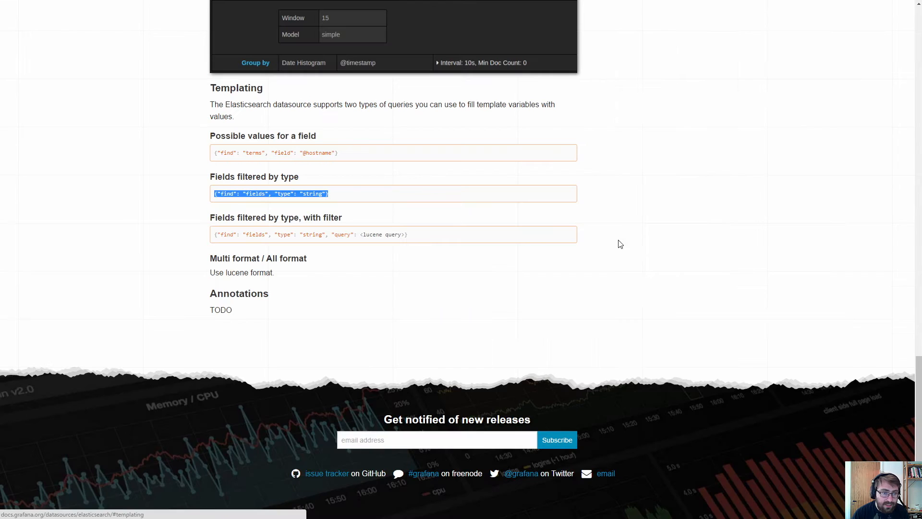
{"action": "left_click", "coordinate": [361, 184]}
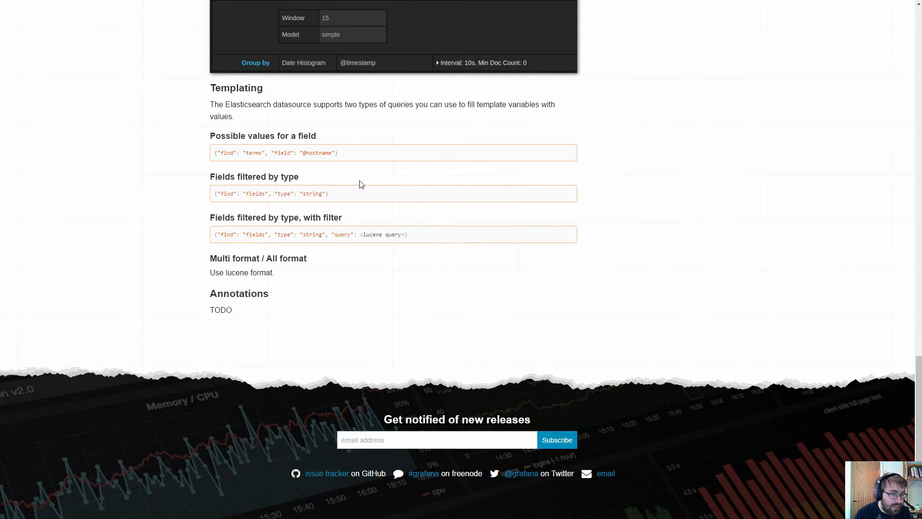
{"action": "mouse_move", "coordinate": [310, 146]}
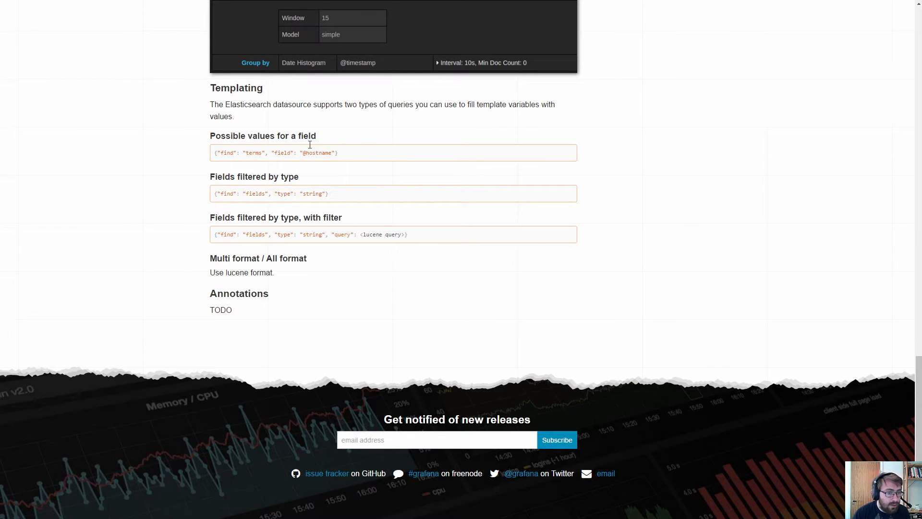
{"action": "mouse_move", "coordinate": [306, 164]}
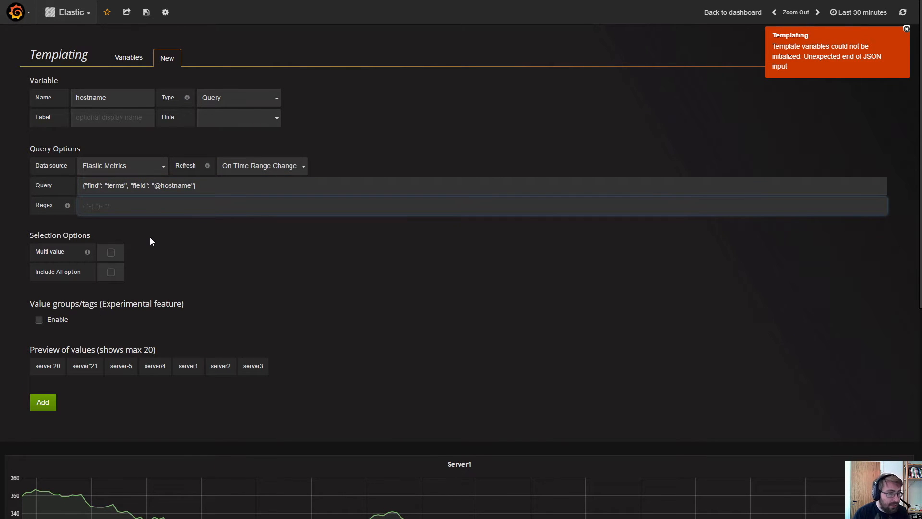
{"action": "double_click", "coordinate": [176, 186]}
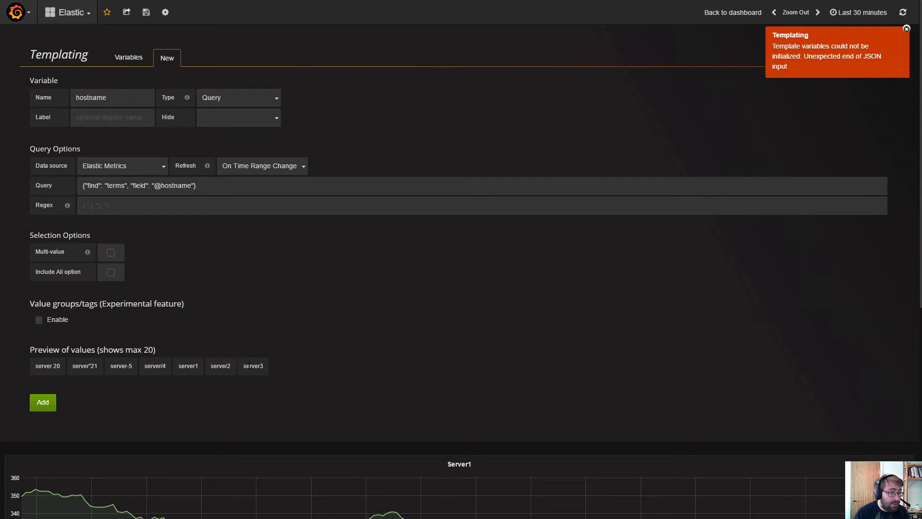
{"action": "mouse_move", "coordinate": [81, 383]}
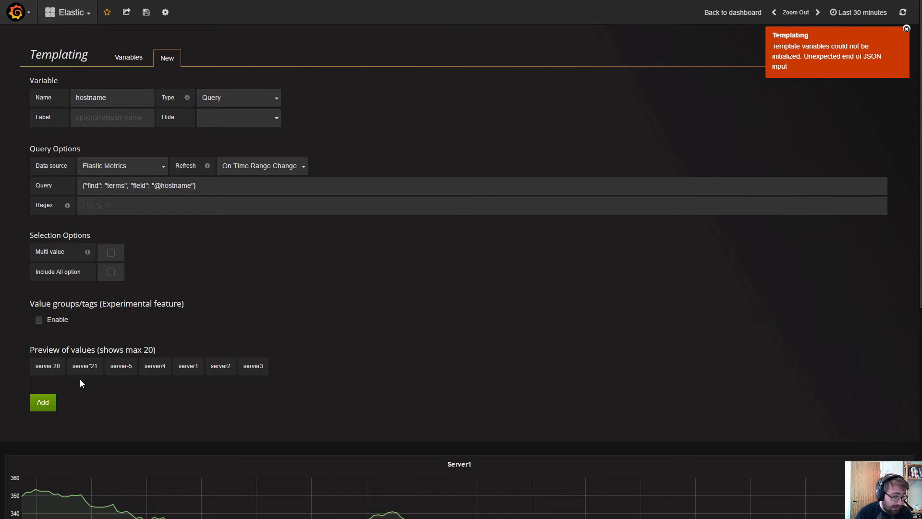
{"action": "left_click", "coordinate": [129, 57]}
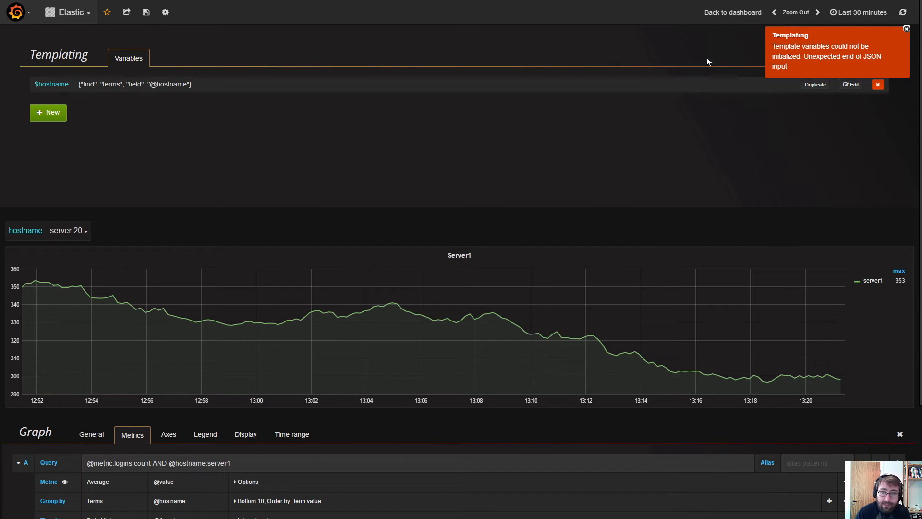
Replace the hardcoded server1 in the panel query with $hostname so the dropdown drives the graph.
{"action": "left_click", "coordinate": [906, 29]}
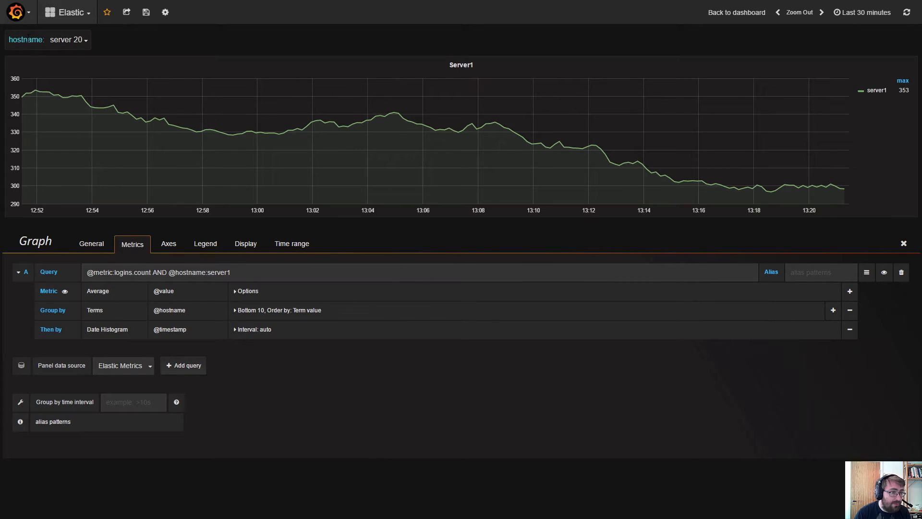
{"action": "mouse_move", "coordinate": [136, 45]}
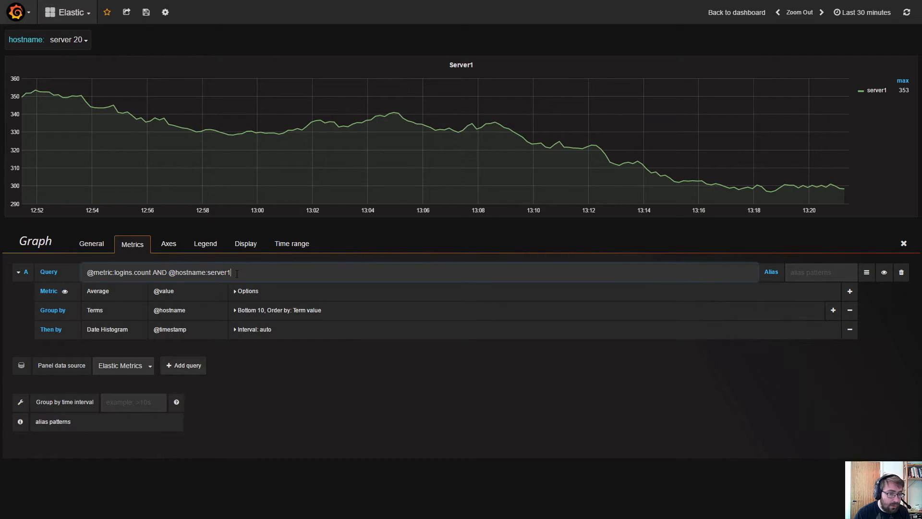
{"action": "double_click", "coordinate": [199, 272]}
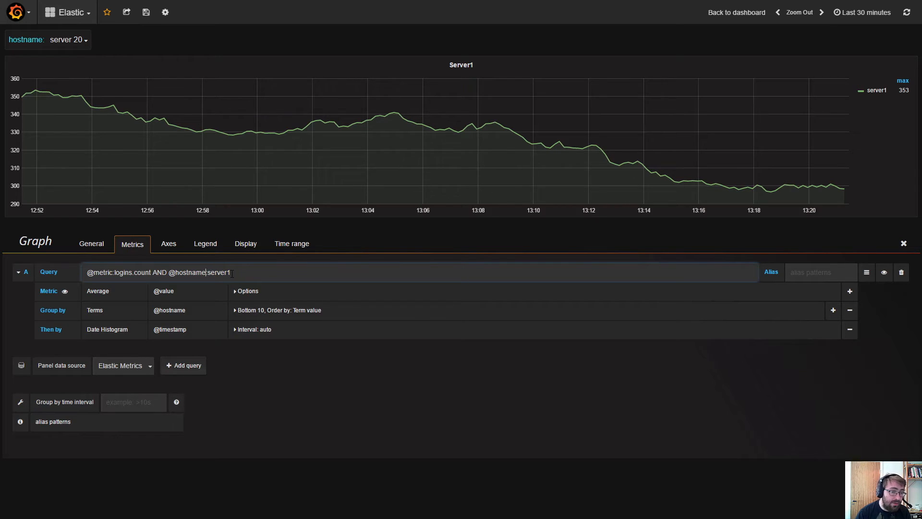
{"action": "type", "text": "$"}
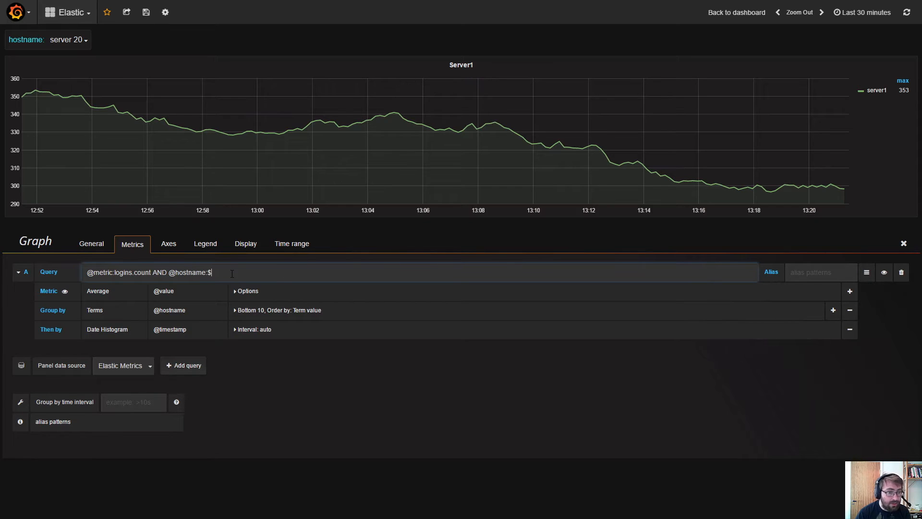
{"action": "type", "text": "server"}
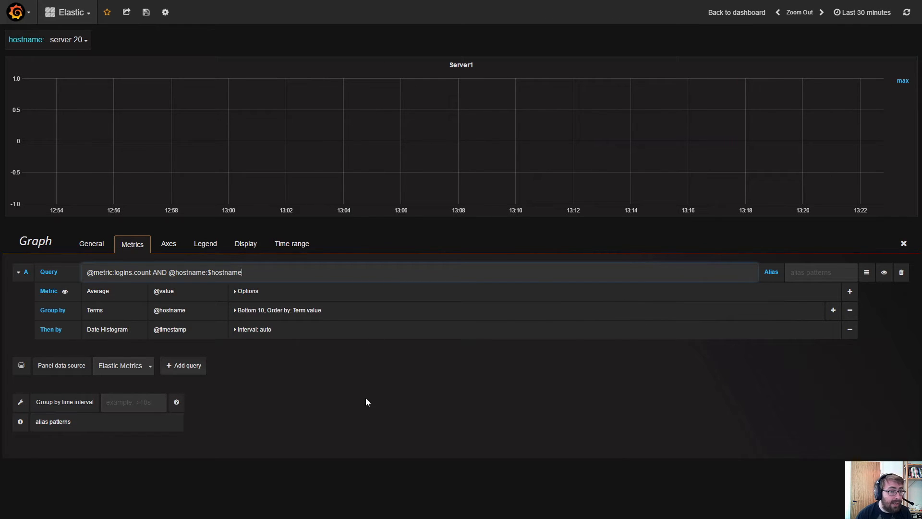
{"action": "left_click", "coordinate": [91, 244]}
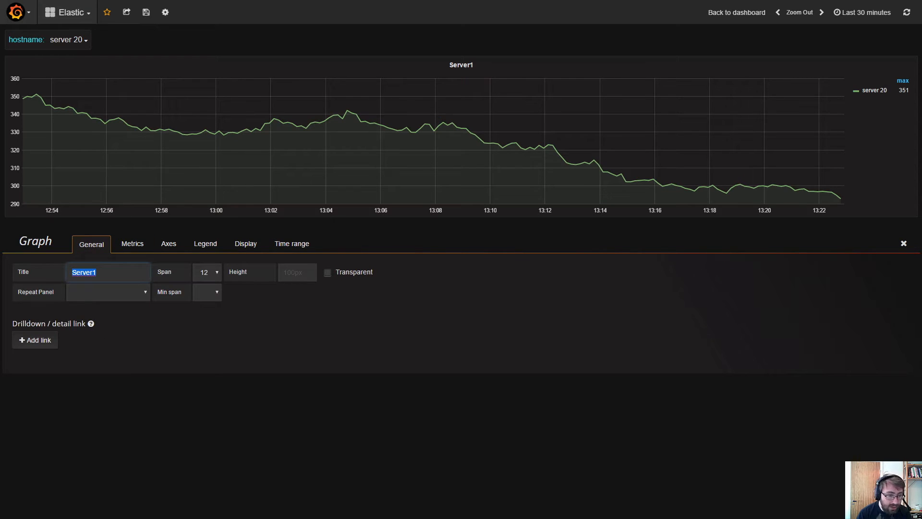
Set the panel title to $hostname and return to the dashboard.
{"action": "type", "text": "$"}
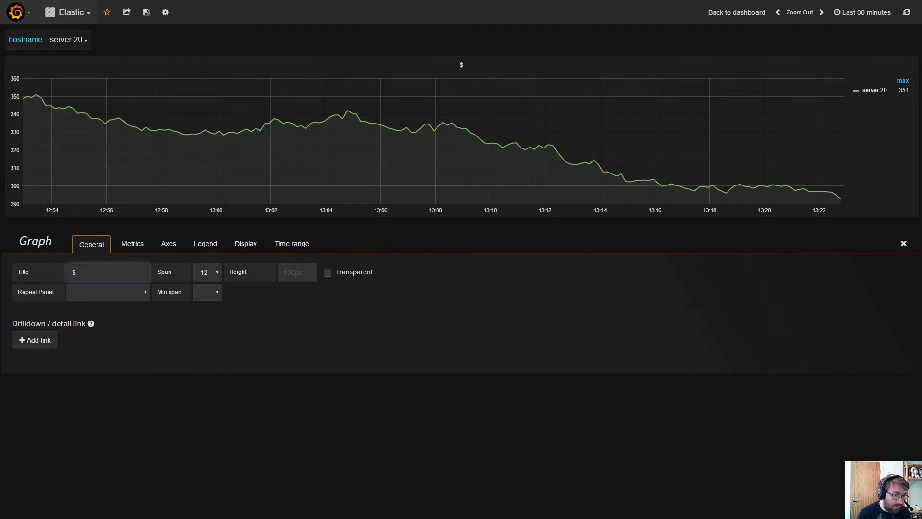
{"action": "type", "text": "hostanm"}
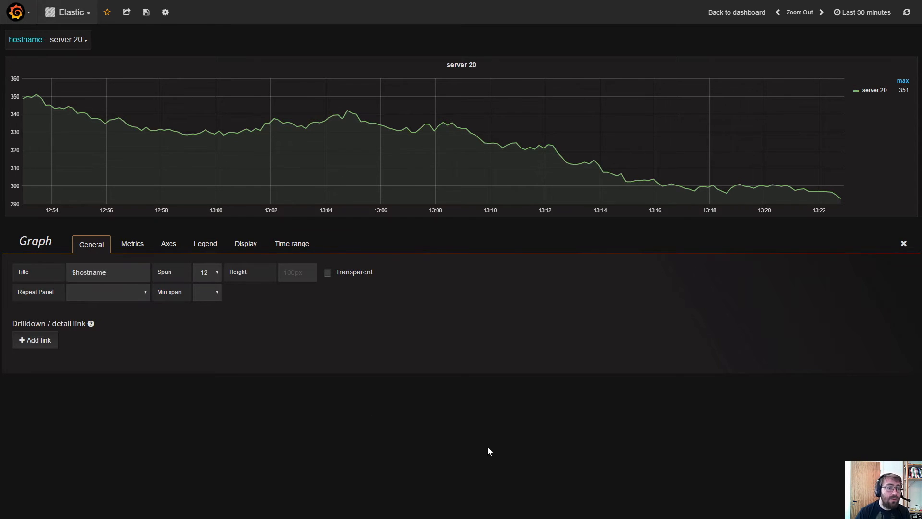
{"action": "left_click", "coordinate": [903, 243]}
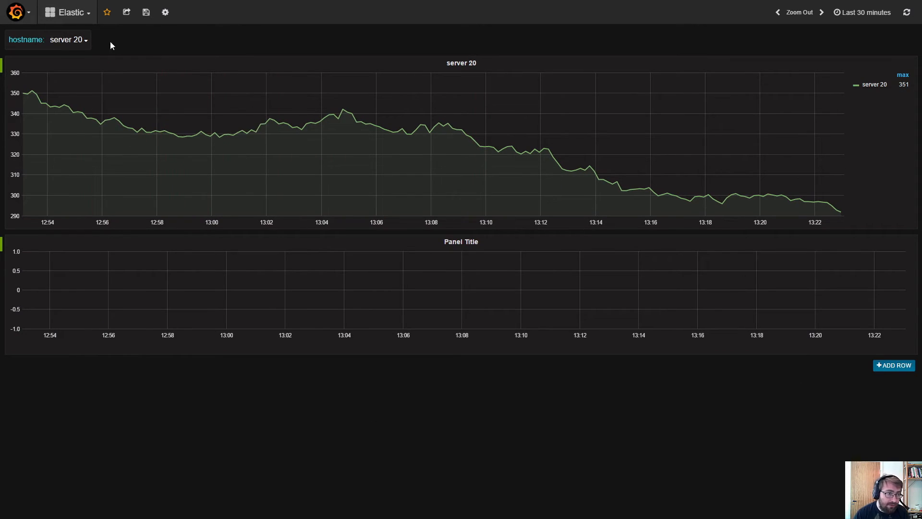
Pick server1, then server2, from the hostname dropdown to show each server's data.
{"action": "left_click", "coordinate": [65, 40]}
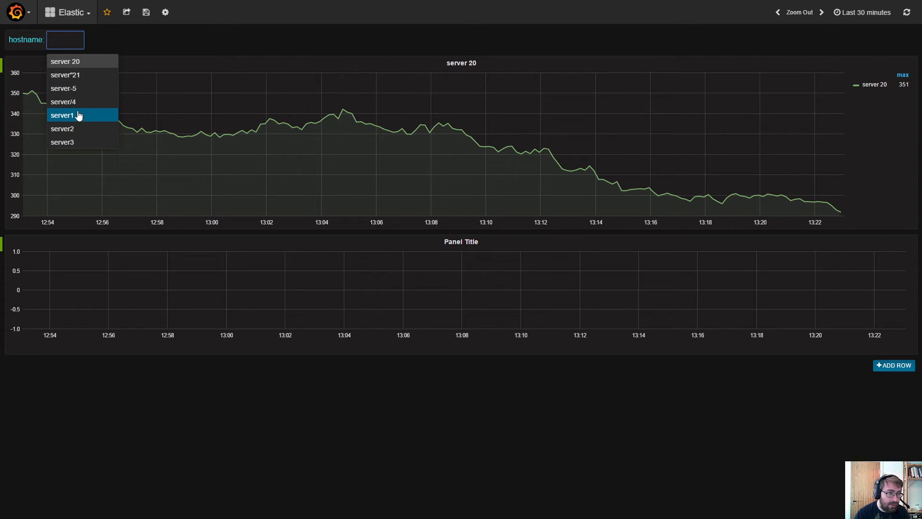
{"action": "left_click", "coordinate": [62, 115]}
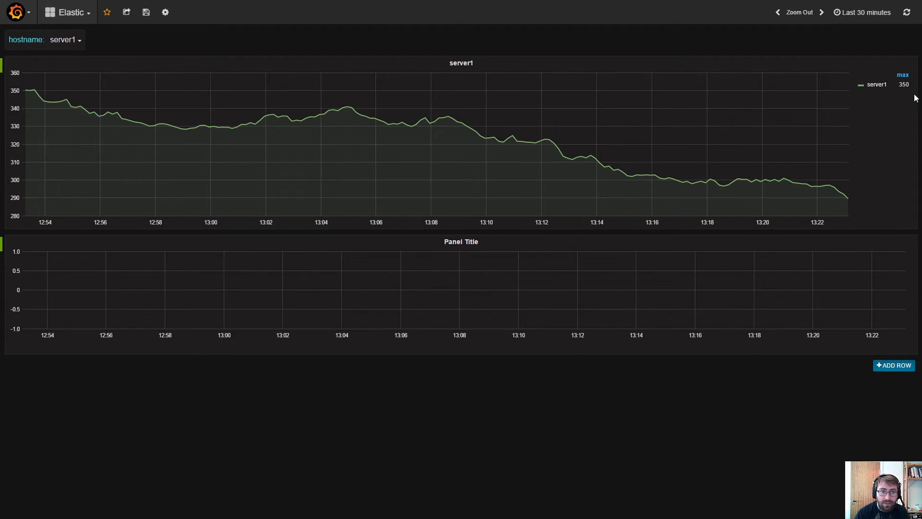
{"action": "mouse_move", "coordinate": [470, 86]}
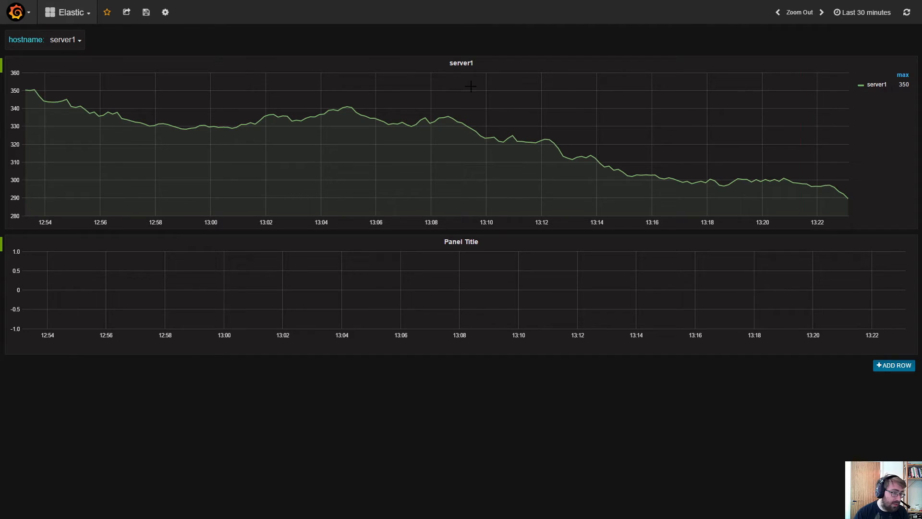
{"action": "left_click", "coordinate": [63, 40]}
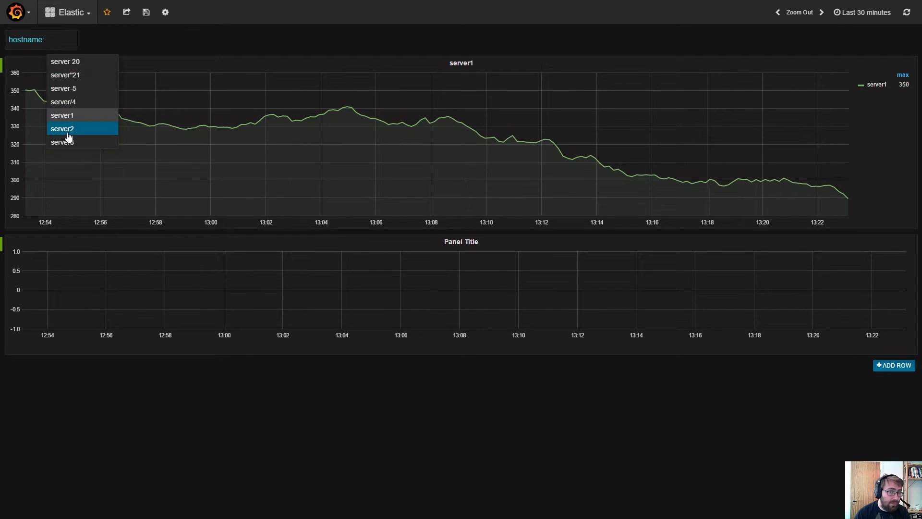
{"action": "left_click", "coordinate": [62, 129]}
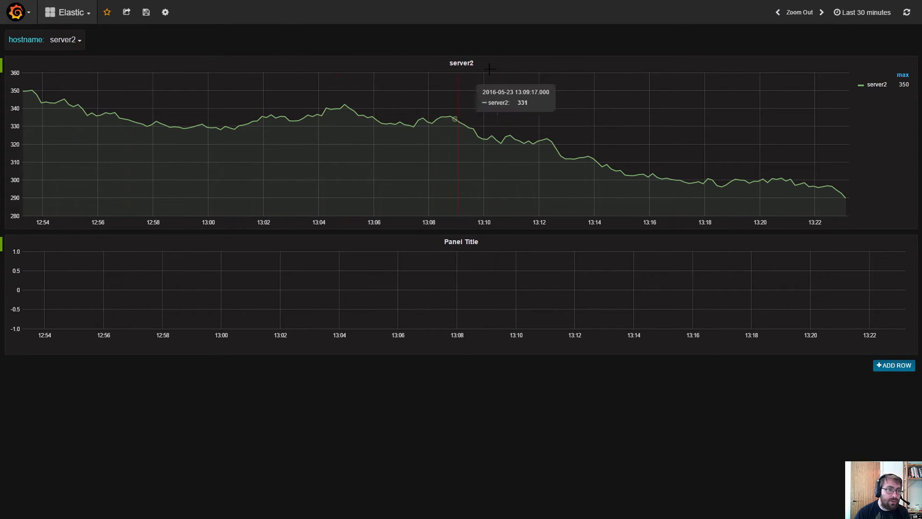
{"action": "mouse_move", "coordinate": [402, 84]}
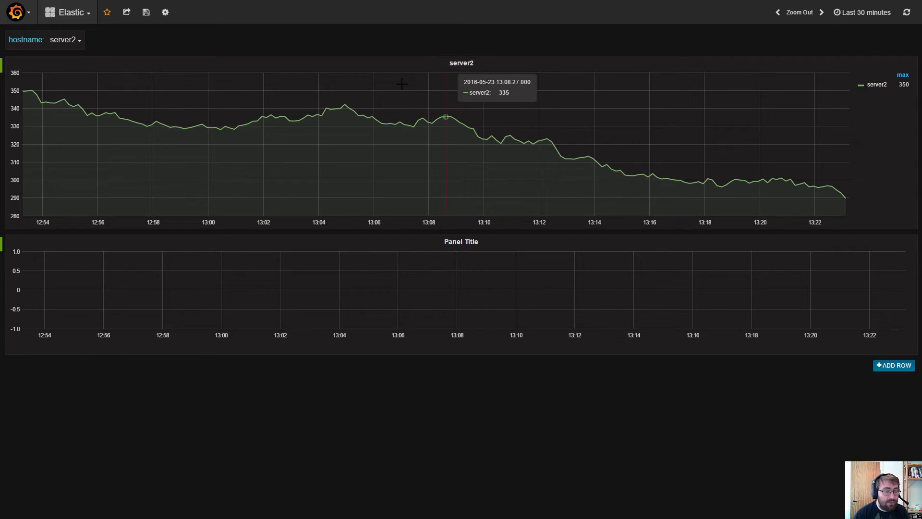
{"action": "mouse_move", "coordinate": [195, 27]}
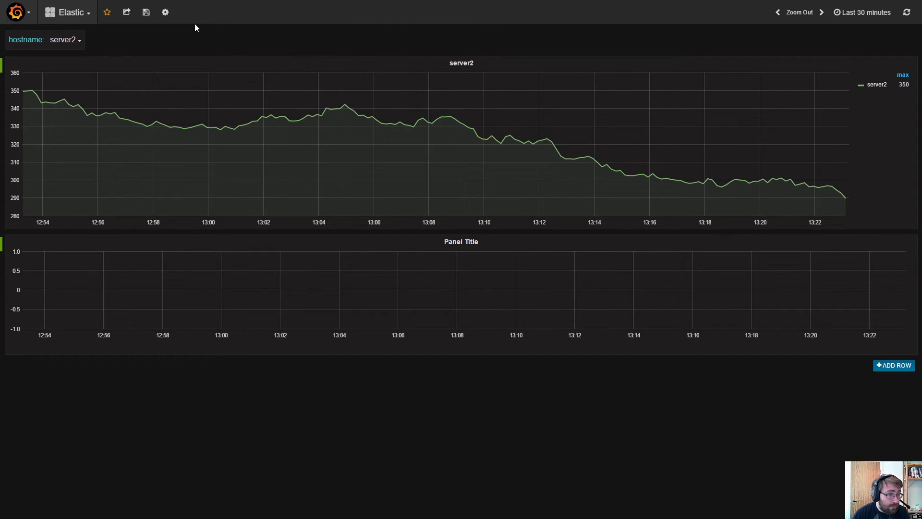
Enable Multi-value with an All option on the hostname variable and close Templating.
{"action": "left_click", "coordinate": [165, 13]}
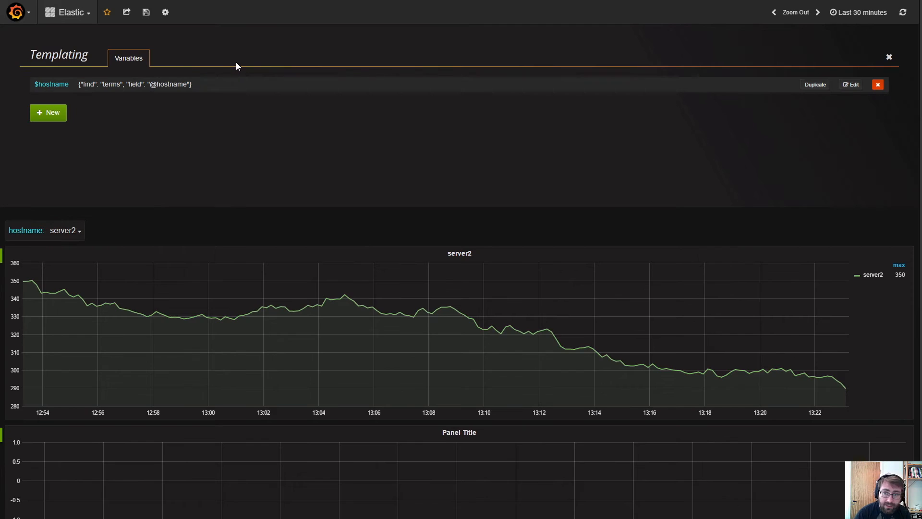
{"action": "left_click", "coordinate": [852, 85]}
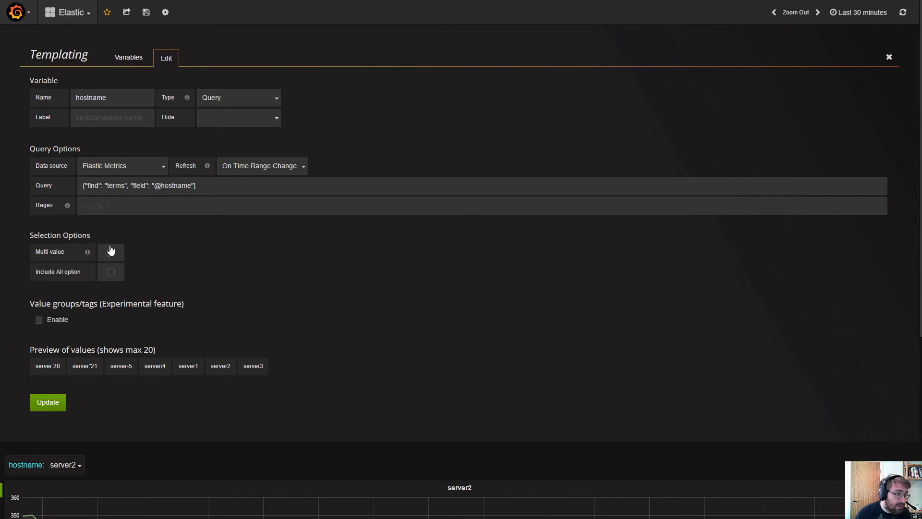
{"action": "left_click", "coordinate": [110, 252]}
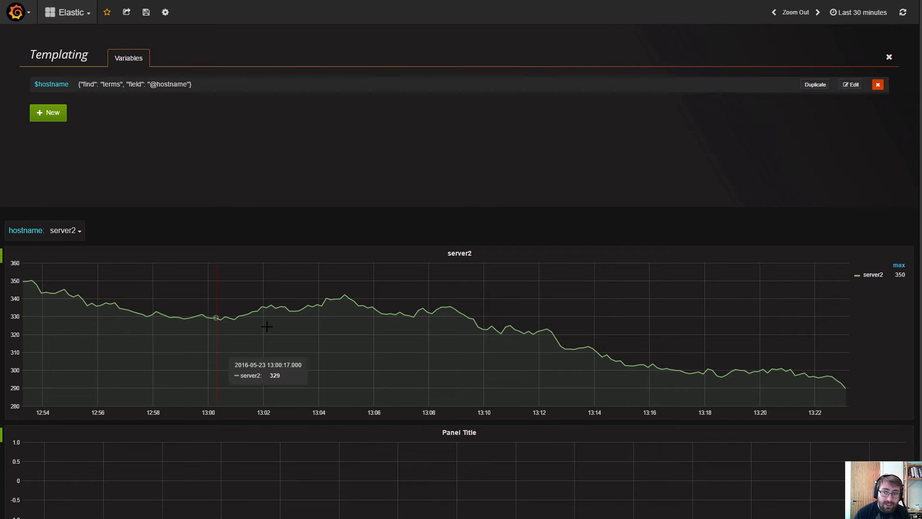
{"action": "left_click", "coordinate": [889, 56]}
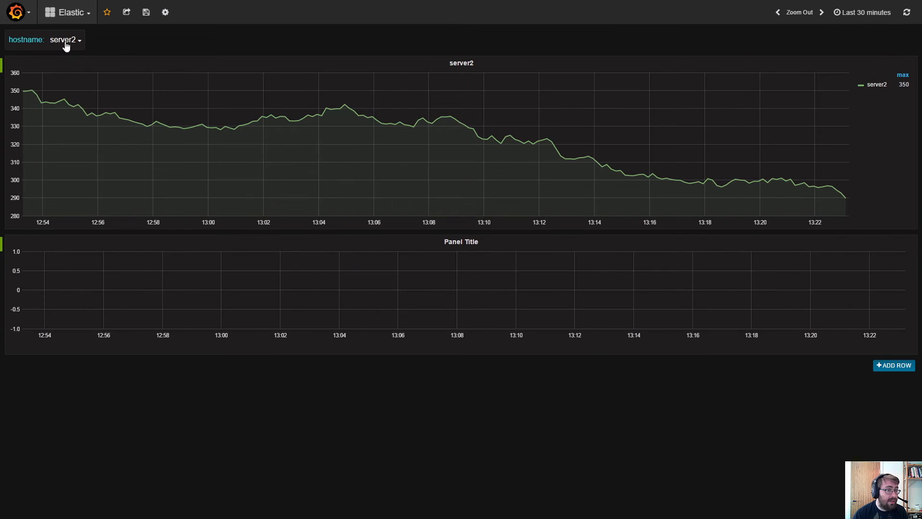
{"action": "left_click", "coordinate": [63, 40]}
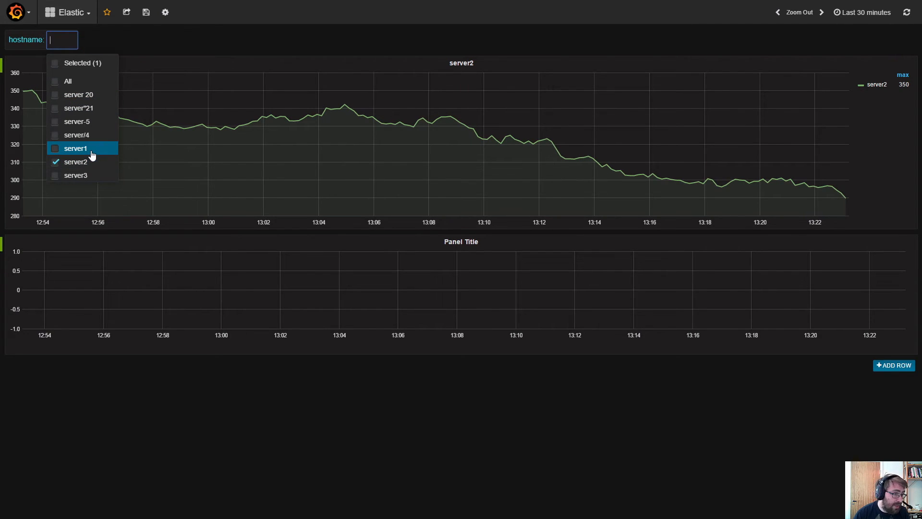
{"action": "left_click", "coordinate": [75, 147]}
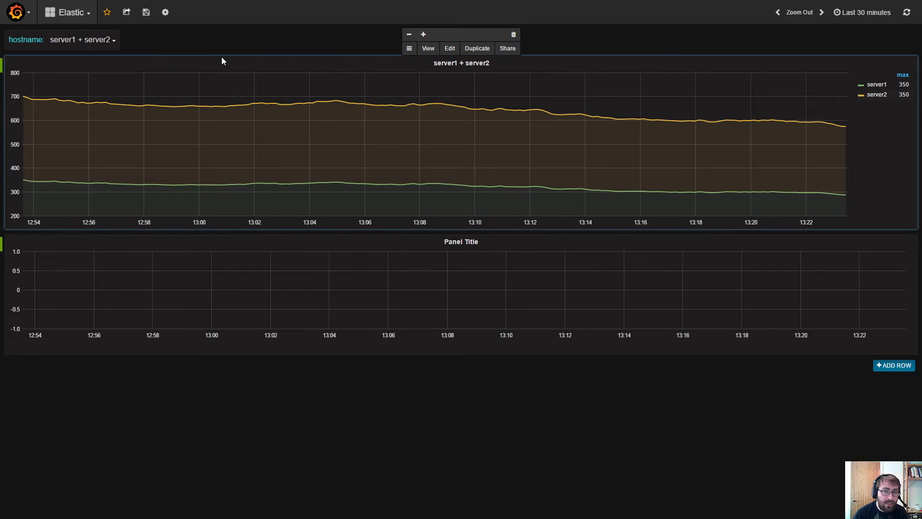
{"action": "mouse_move", "coordinate": [389, 205]}
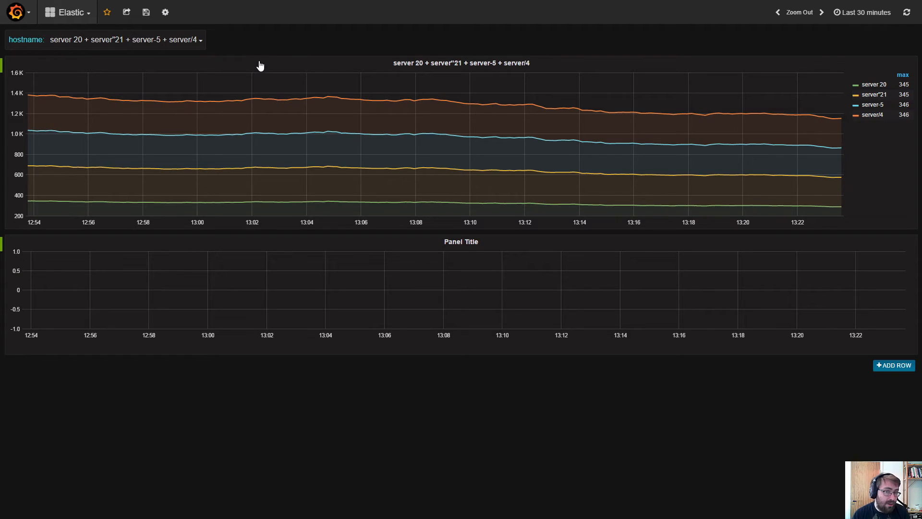
{"action": "mouse_move", "coordinate": [373, 83]}
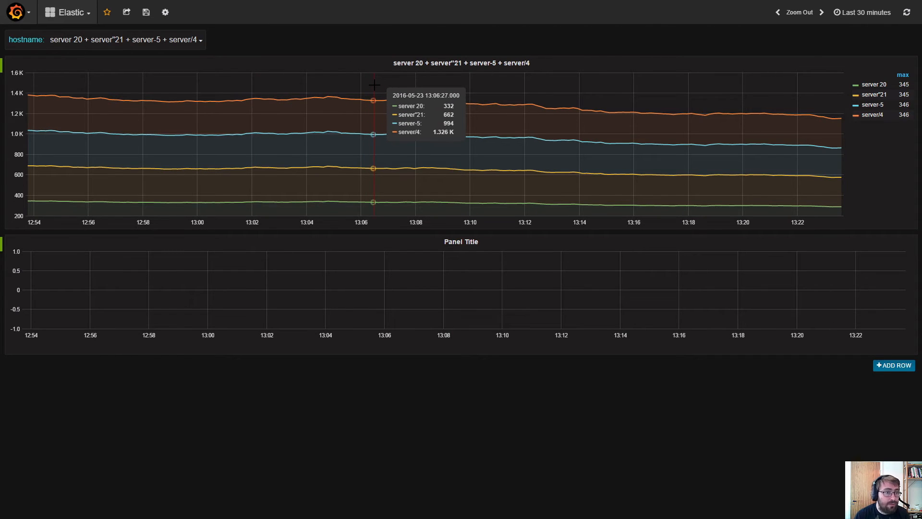
{"action": "mouse_move", "coordinate": [419, 115]}
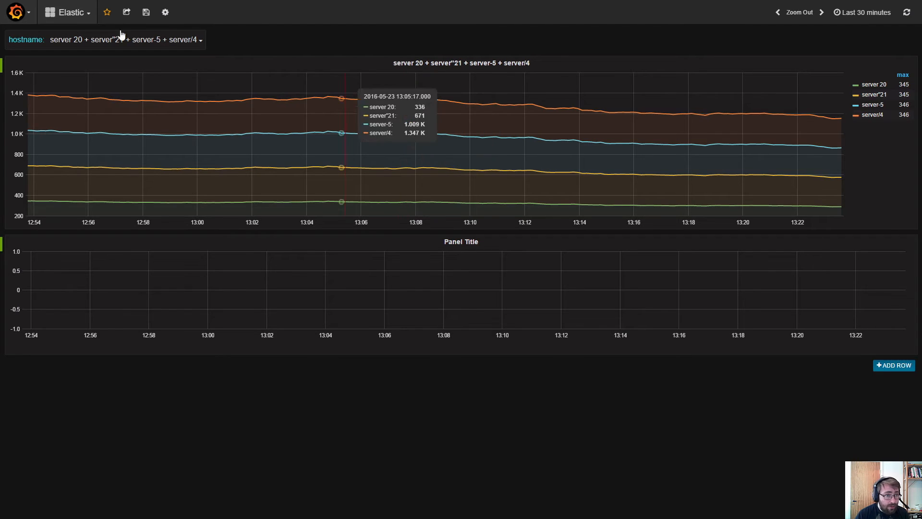
Create a new template variable named source on Elastic Metrics, refreshing on time range change.
{"action": "left_click", "coordinate": [165, 12]}
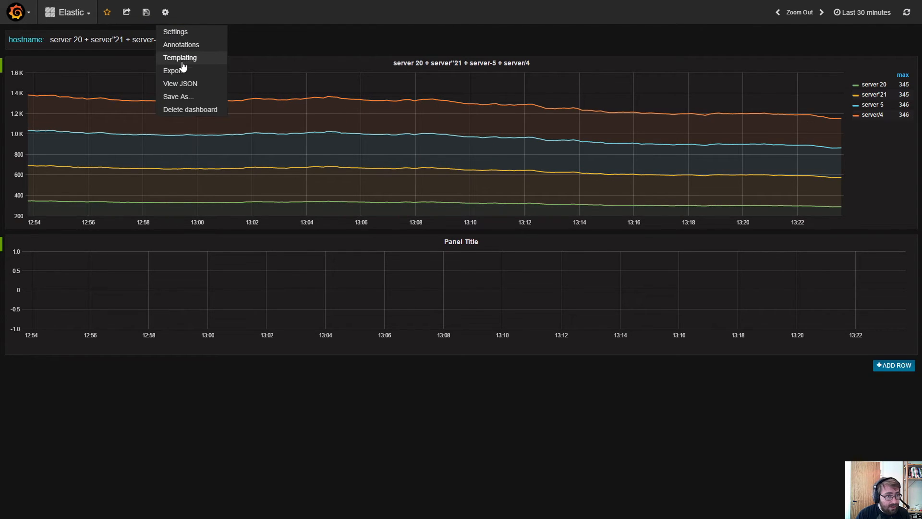
{"action": "left_click", "coordinate": [180, 58]}
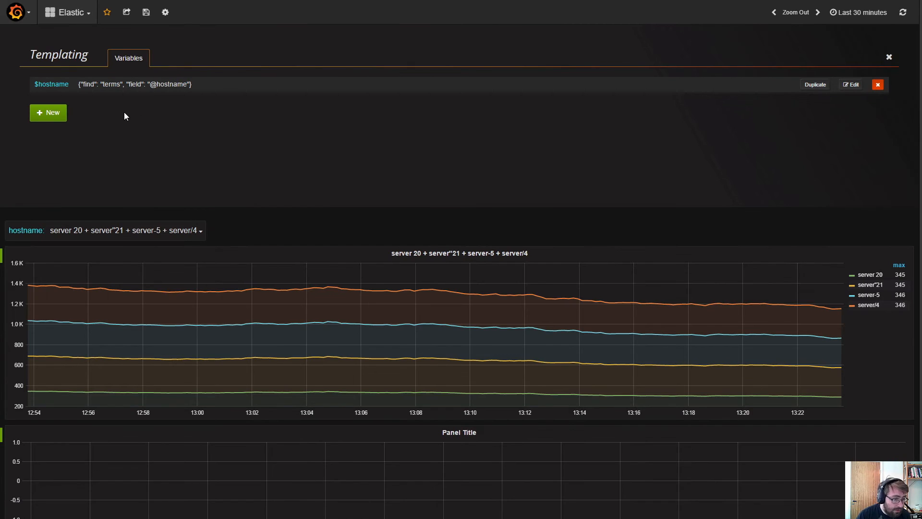
{"action": "mouse_move", "coordinate": [65, 102]}
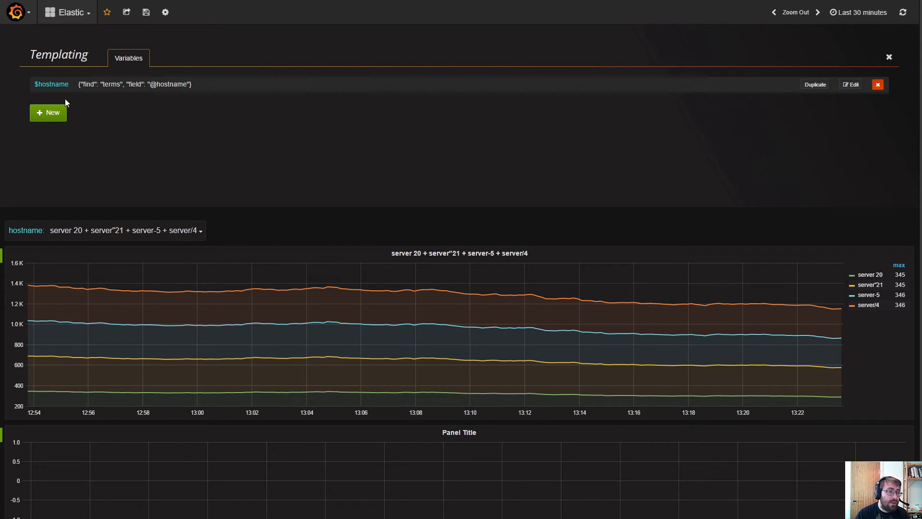
{"action": "left_click", "coordinate": [48, 112]}
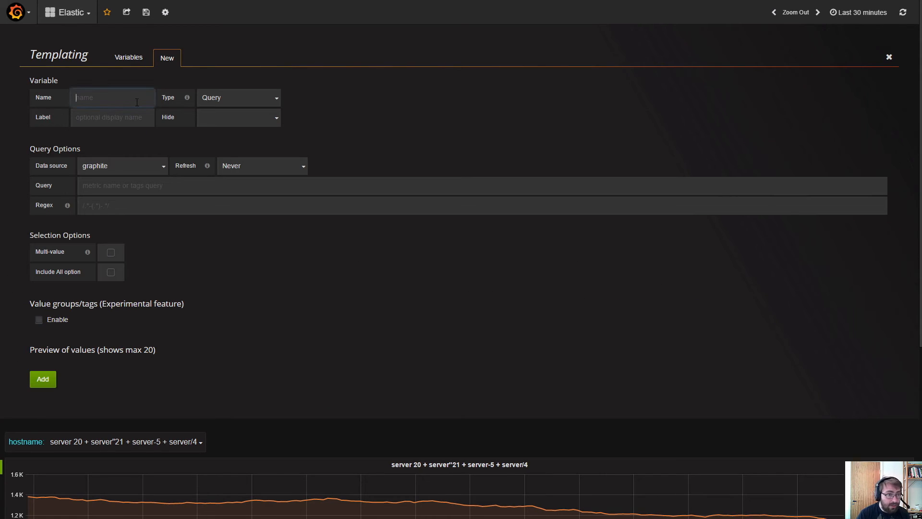
{"action": "type", "text": "source"}
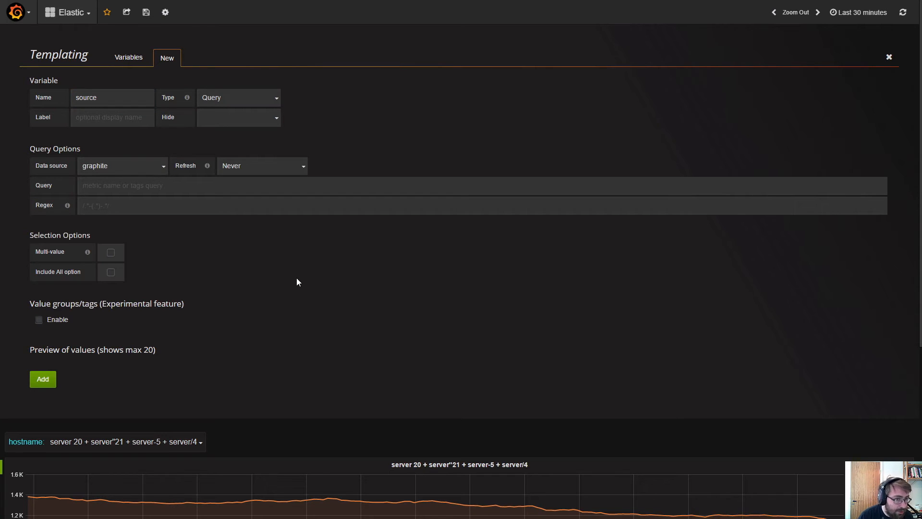
{"action": "mouse_move", "coordinate": [243, 114]}
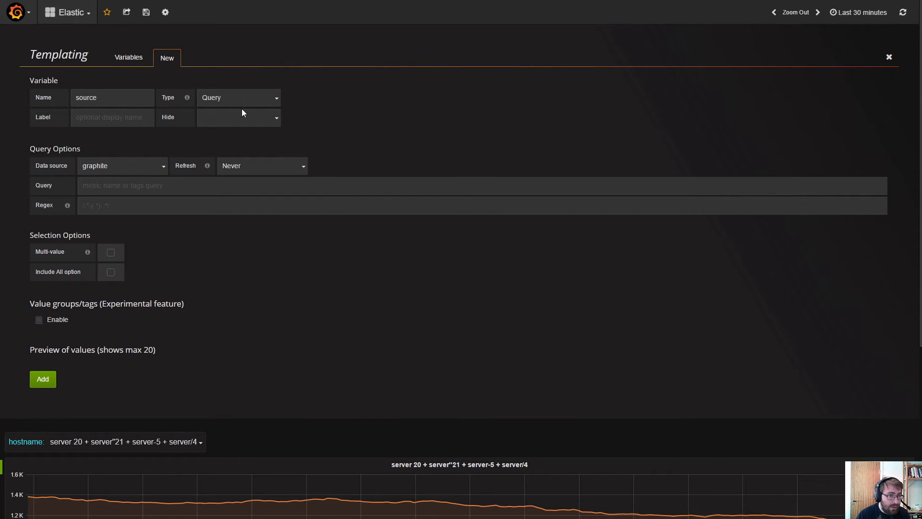
{"action": "left_click", "coordinate": [122, 165]}
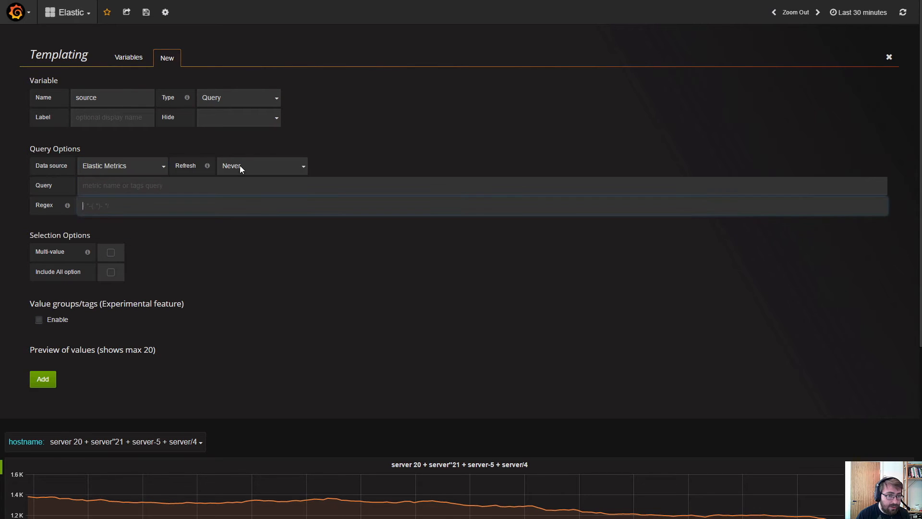
{"action": "left_click", "coordinate": [262, 166]}
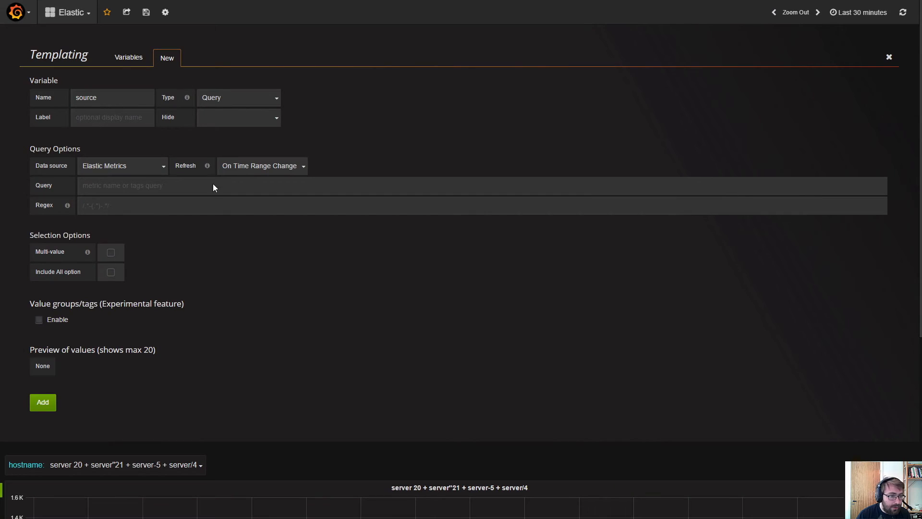
{"action": "type", "text": "{\"find\": \"terms\", \"field\": \"@hostname\"}"}
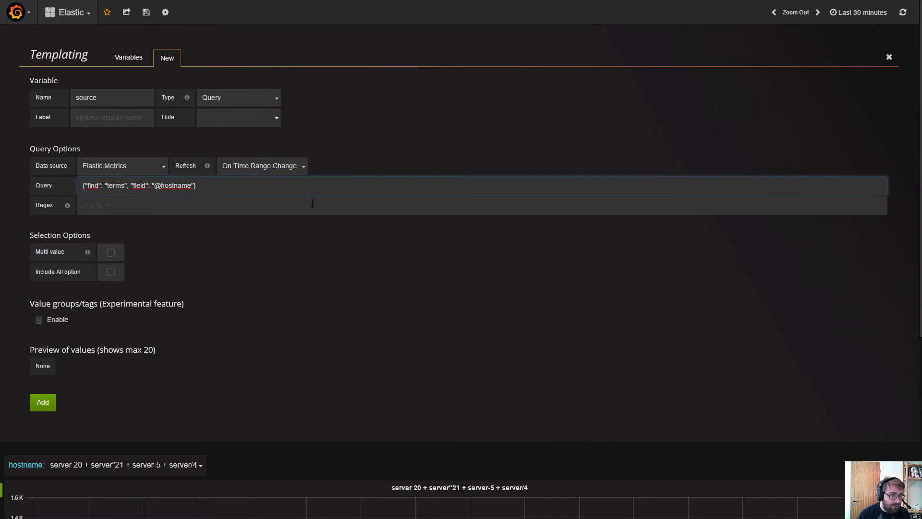
{"action": "type", "text": "@sol"}
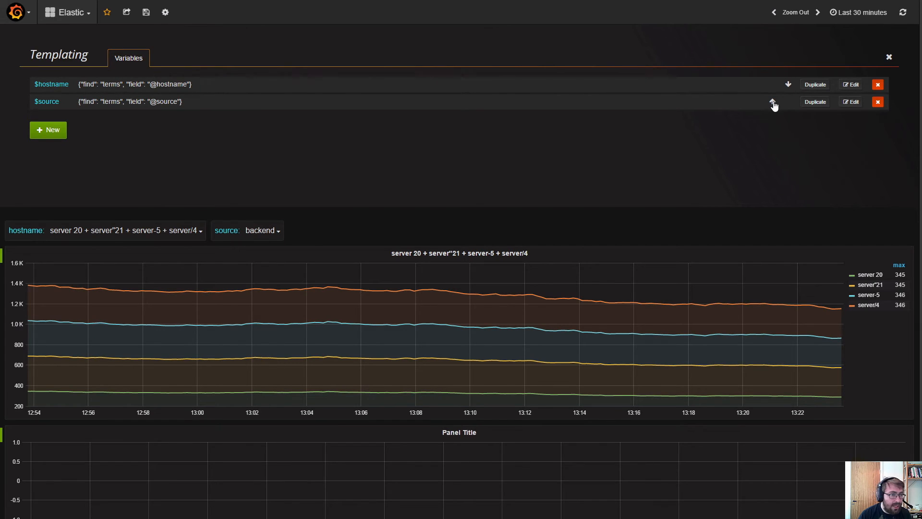
{"action": "left_click", "coordinate": [773, 101]}
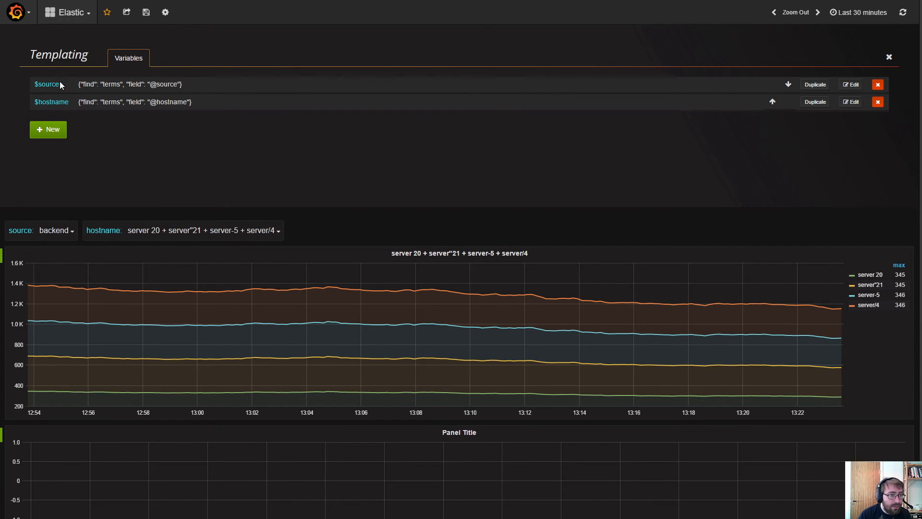
{"action": "mouse_move", "coordinate": [851, 102]}
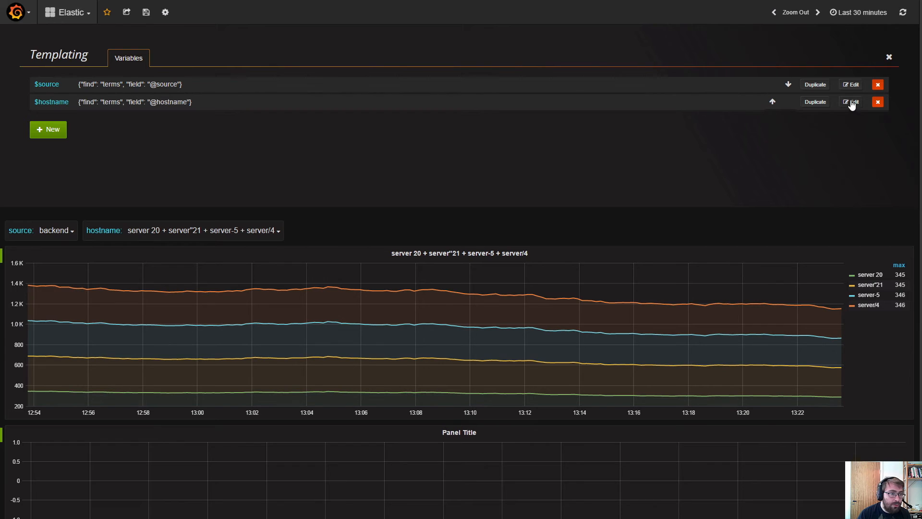
{"action": "mouse_move", "coordinate": [682, 161]}
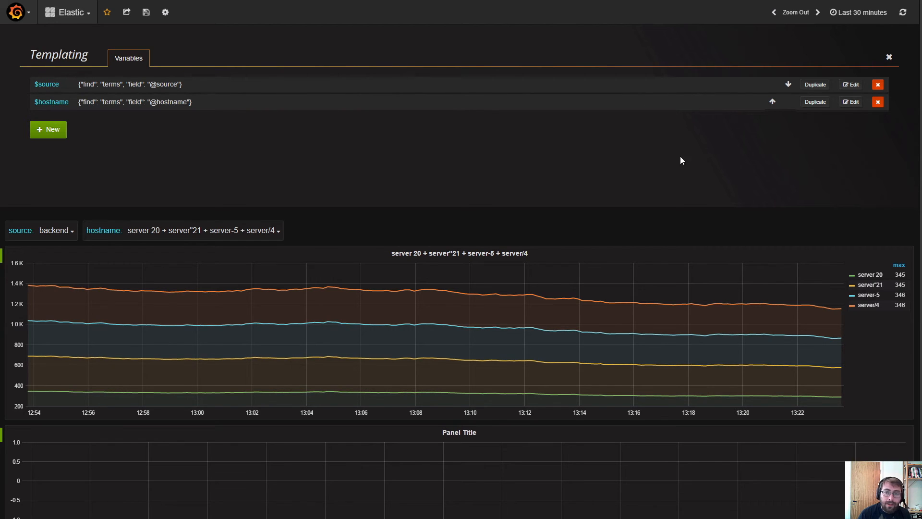
{"action": "left_click", "coordinate": [851, 102]}
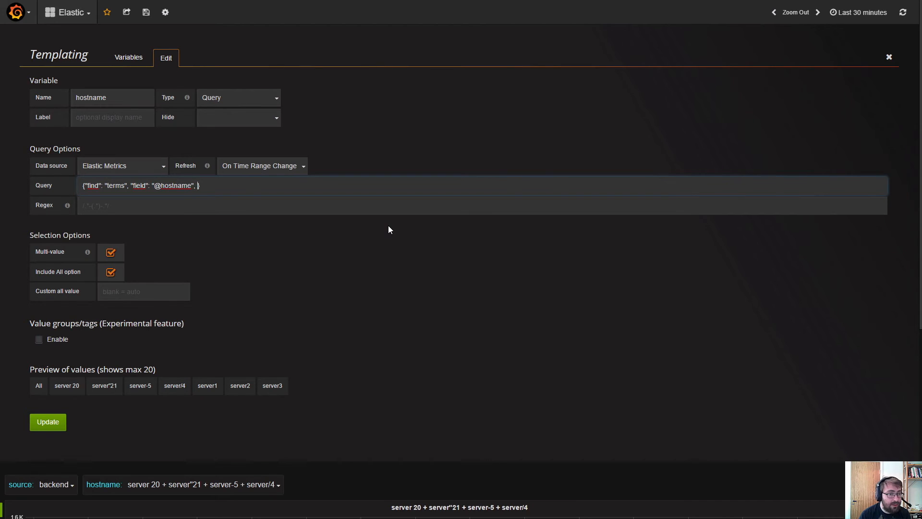
{"action": "type", "text": "\"query\": \""}
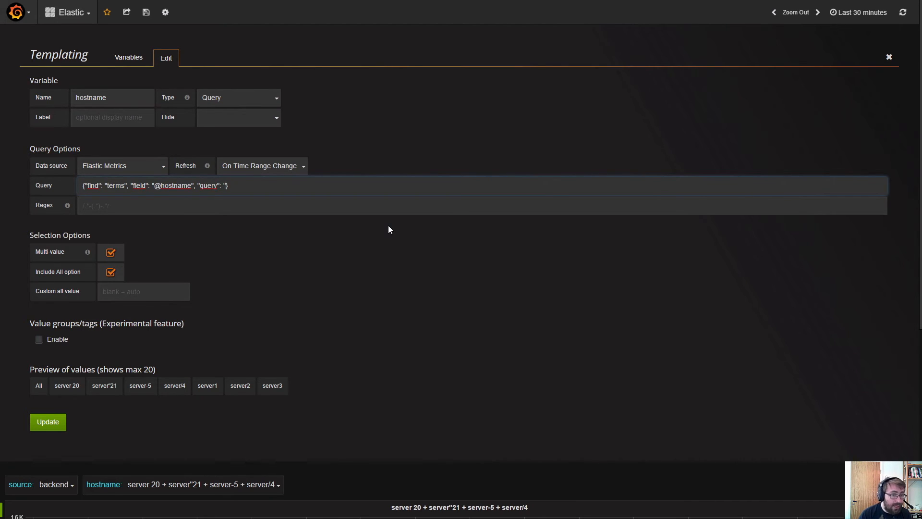
{"action": "type", "text": "@"}
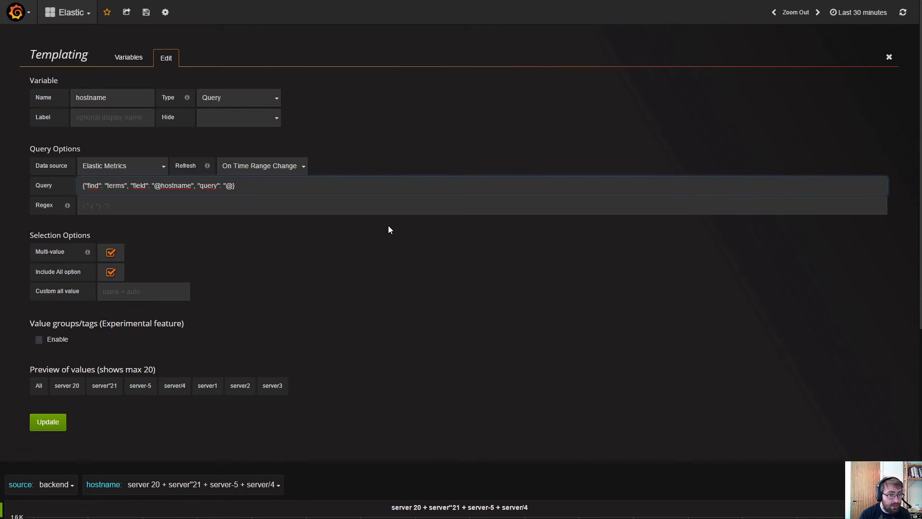
{"action": "type", "text": "source"}
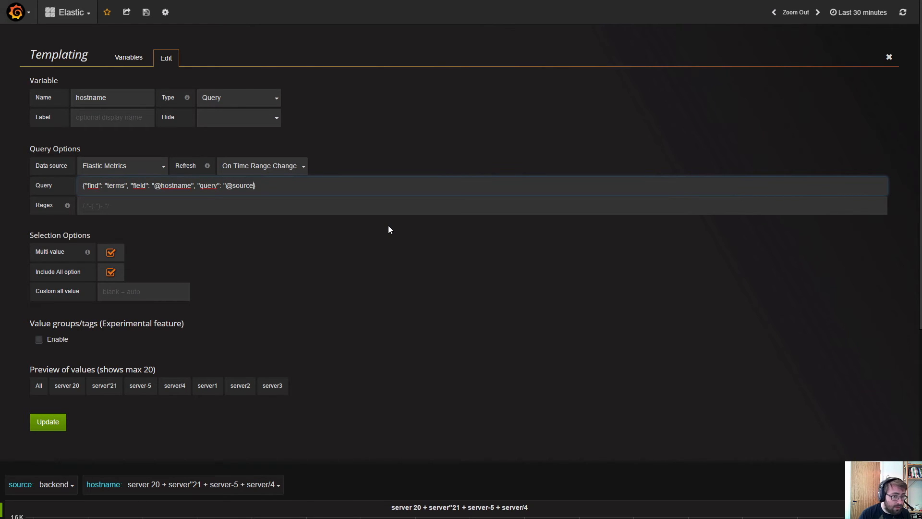
{"action": "type", "text": "}"}
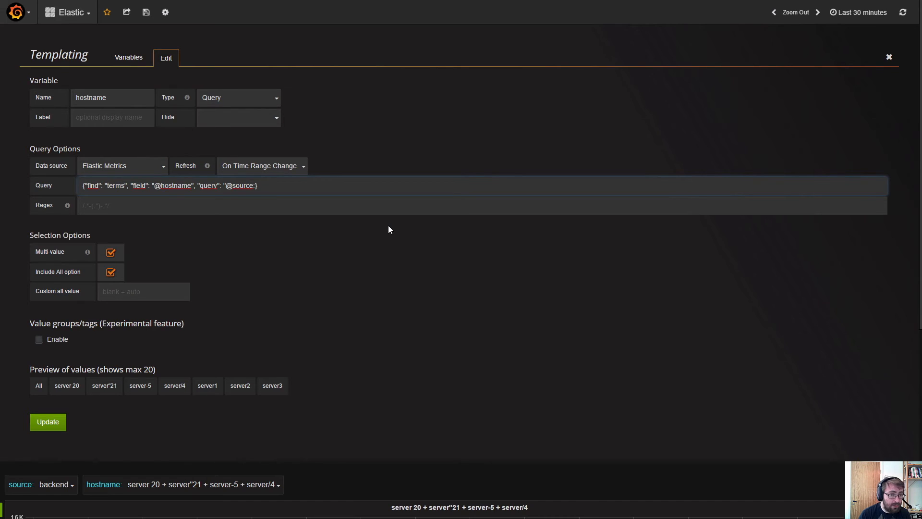
{"action": "type", "text": "$"}
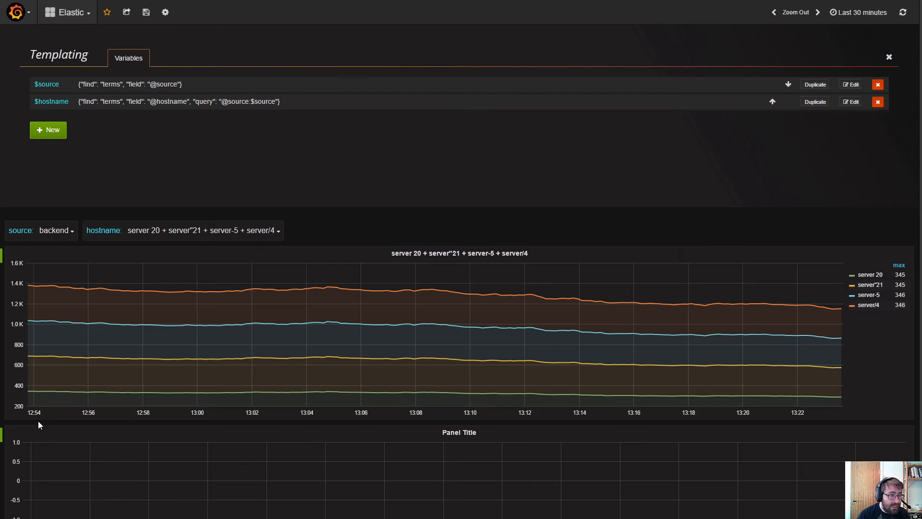
{"action": "mouse_move", "coordinate": [285, 157]}
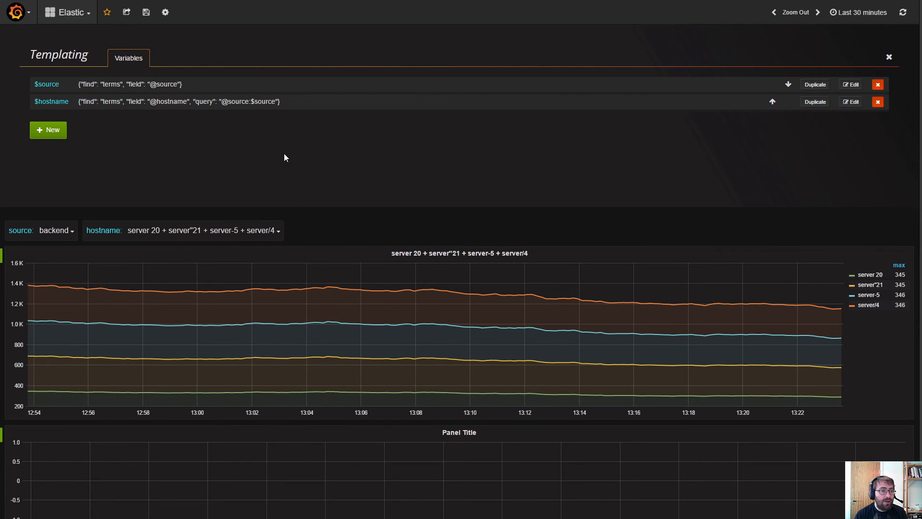
{"action": "mouse_move", "coordinate": [257, 133]}
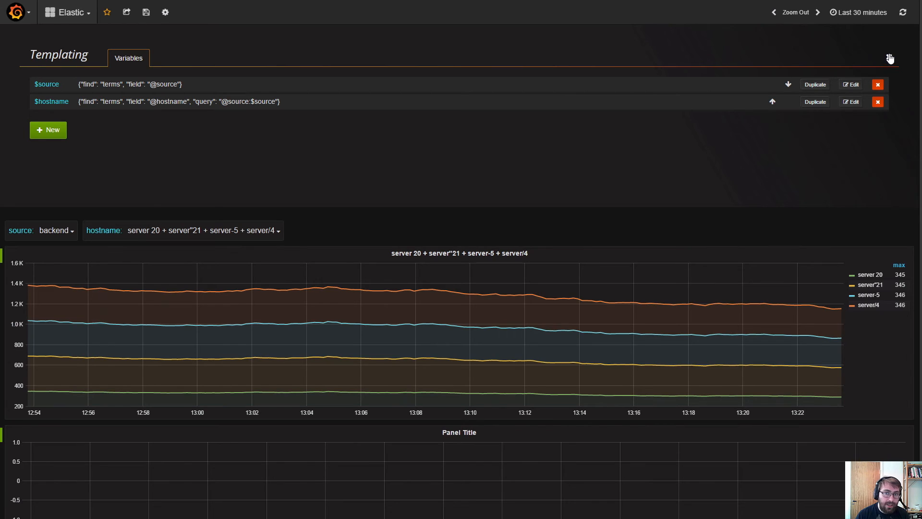
Make hostname single-value without multi-select, update it, and return to the dashboard.
{"action": "left_click", "coordinate": [851, 102]}
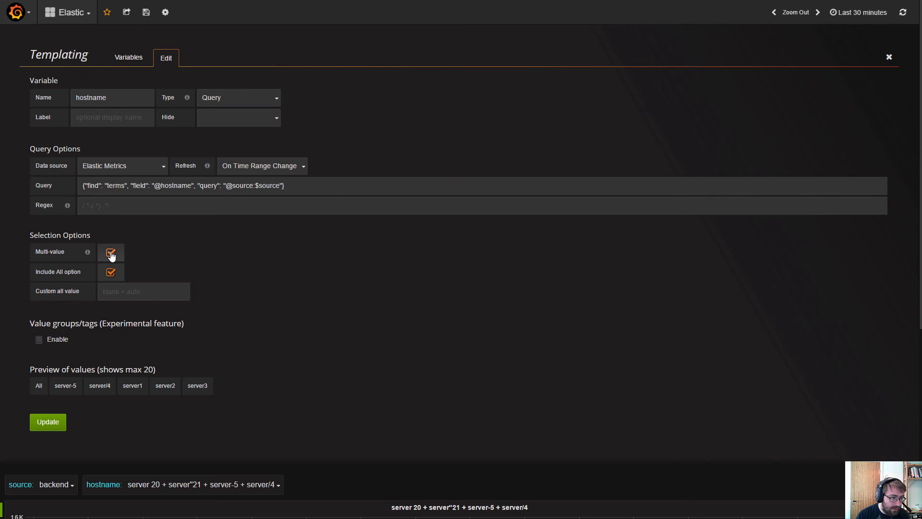
{"action": "left_click", "coordinate": [111, 252]}
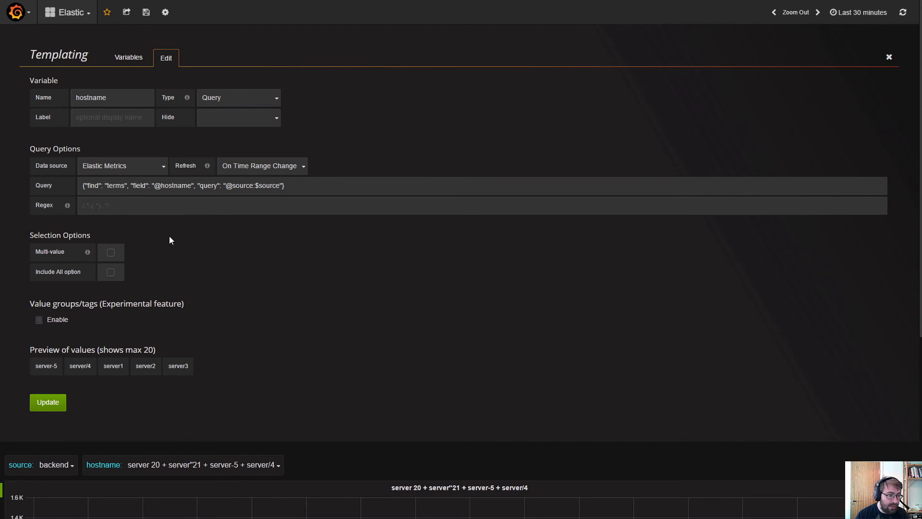
{"action": "left_click", "coordinate": [128, 58]}
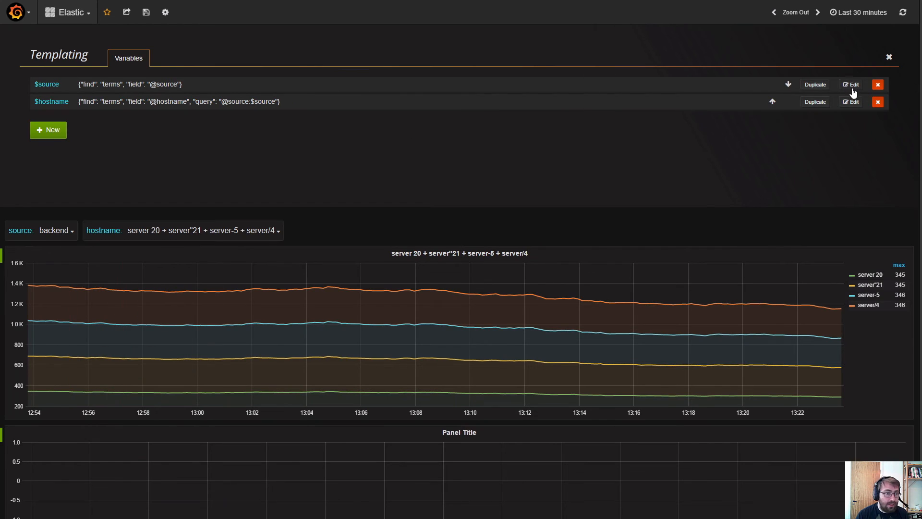
{"action": "left_click", "coordinate": [889, 56]}
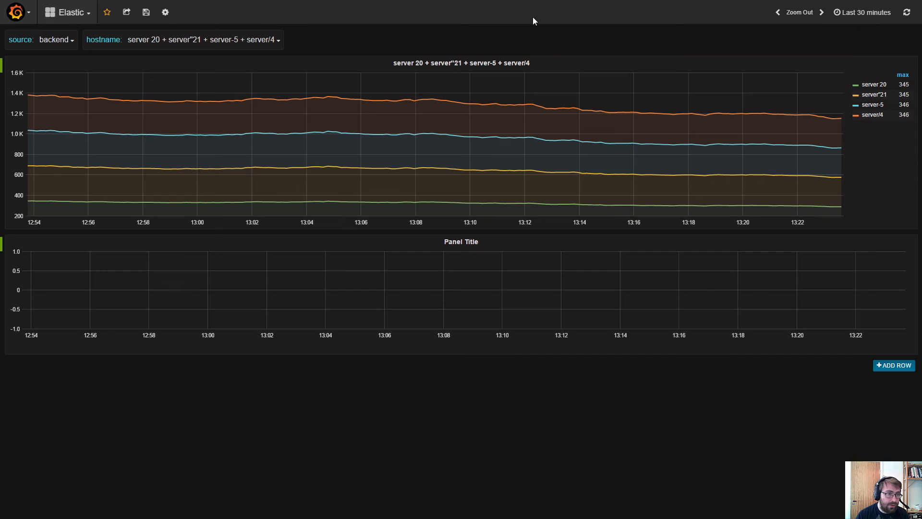
Try source site, then backend with hostname server-5 to check the dependent list.
{"action": "left_click", "coordinate": [54, 41]}
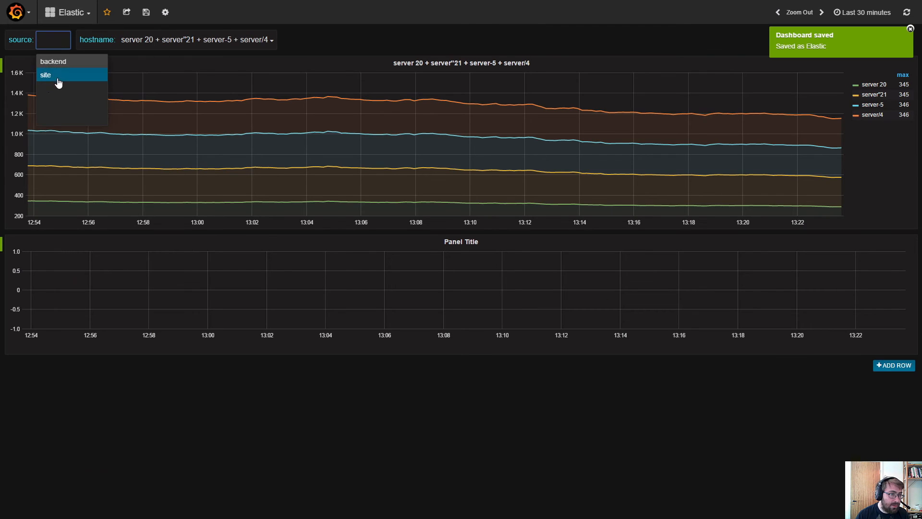
{"action": "left_click", "coordinate": [46, 75]}
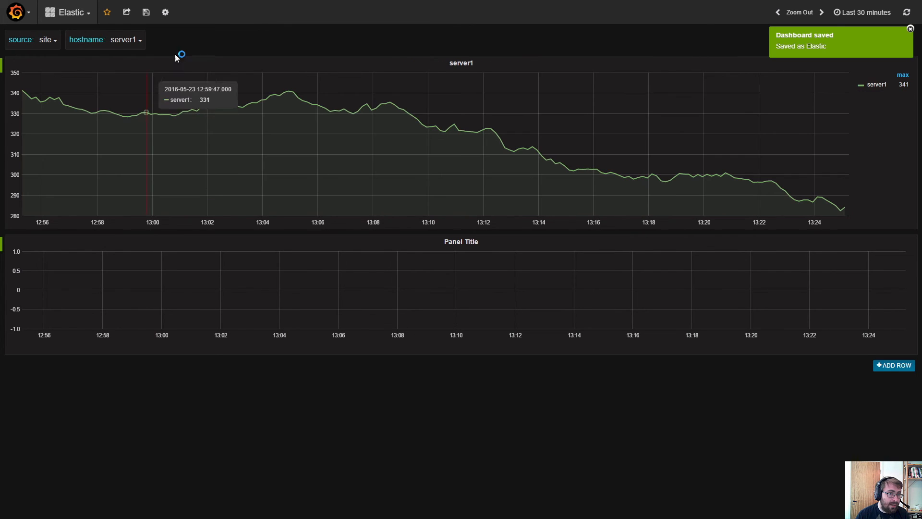
{"action": "left_click", "coordinate": [122, 41]}
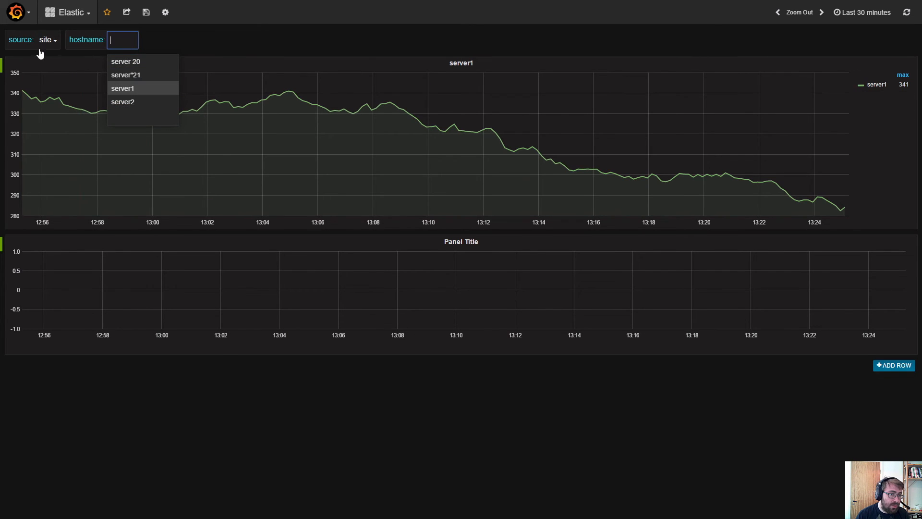
{"action": "mouse_move", "coordinate": [139, 62]}
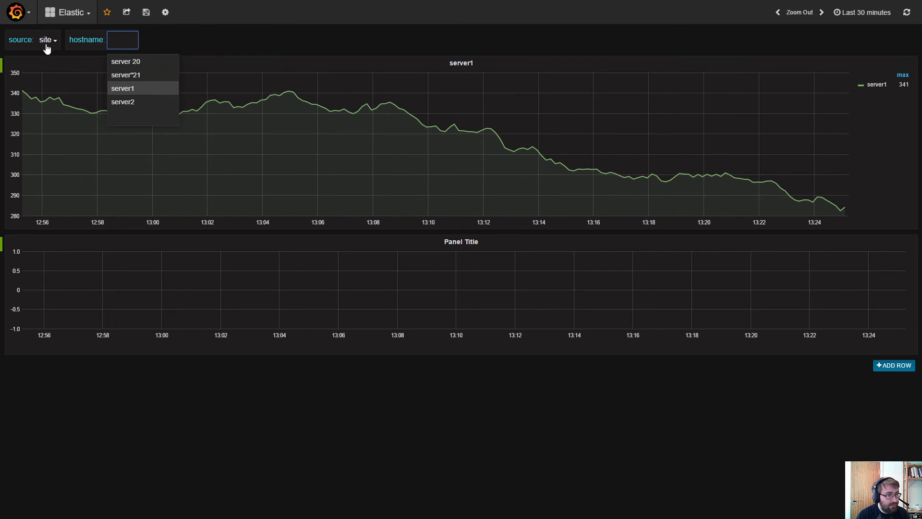
{"action": "left_click", "coordinate": [46, 40]}
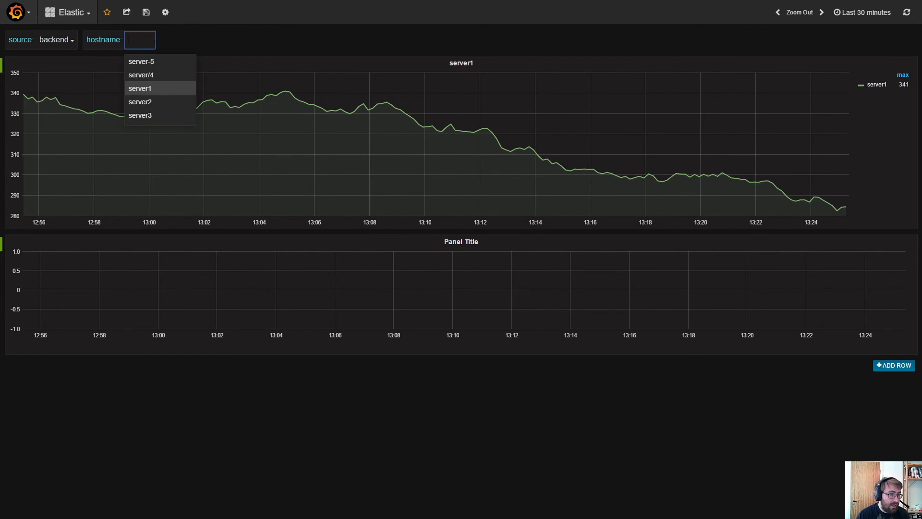
{"action": "left_click", "coordinate": [140, 61]}
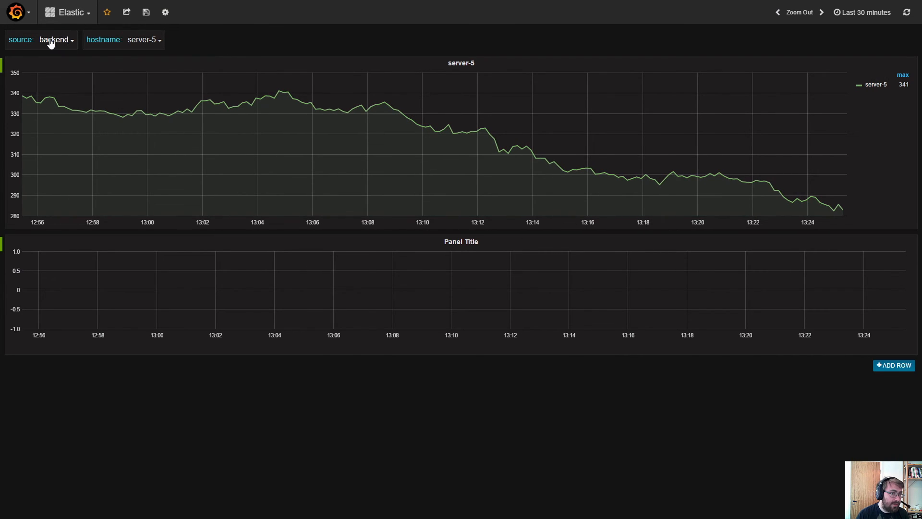
Switch source back to site and pick server 20 so the graph plots it.
{"action": "left_click", "coordinate": [54, 39]}
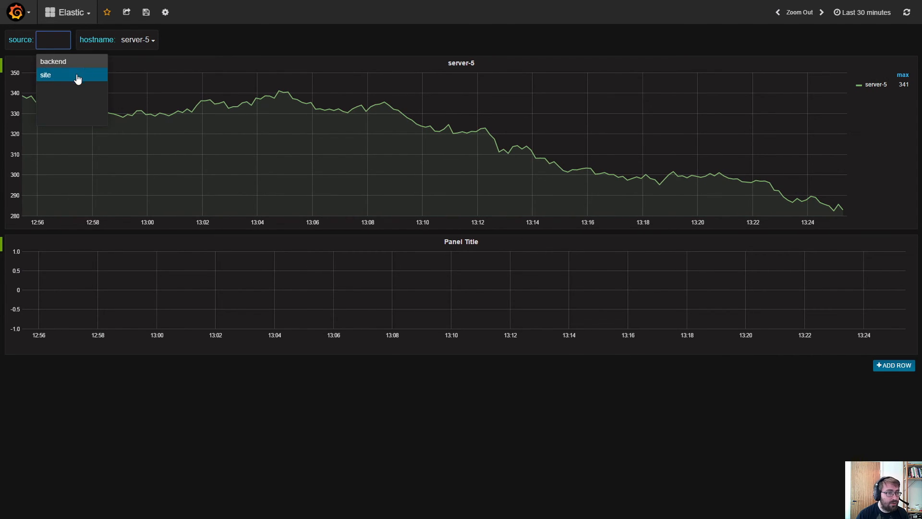
{"action": "left_click", "coordinate": [46, 74]}
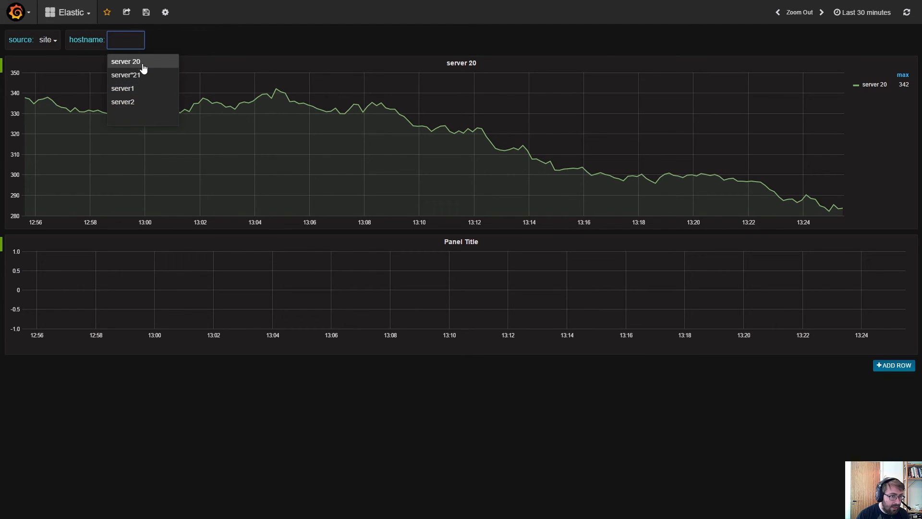
{"action": "left_click", "coordinate": [125, 61]}
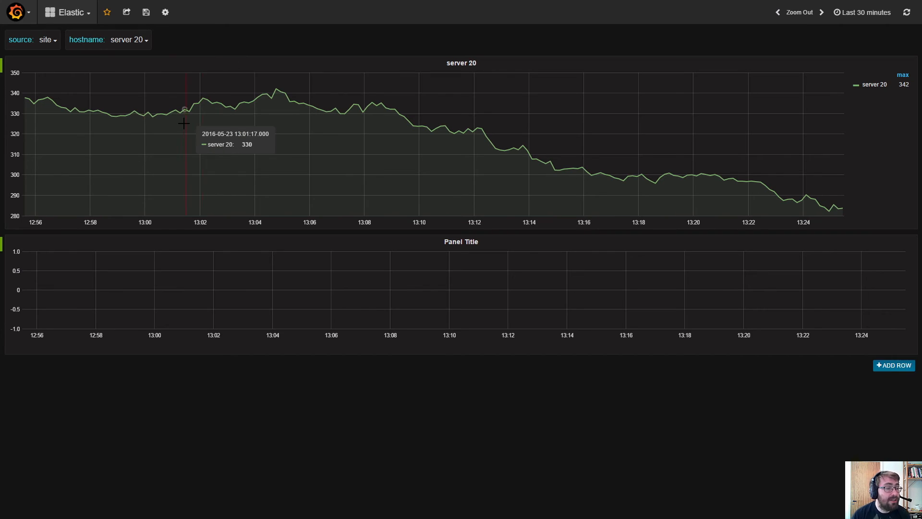
{"action": "mouse_move", "coordinate": [188, 119]}
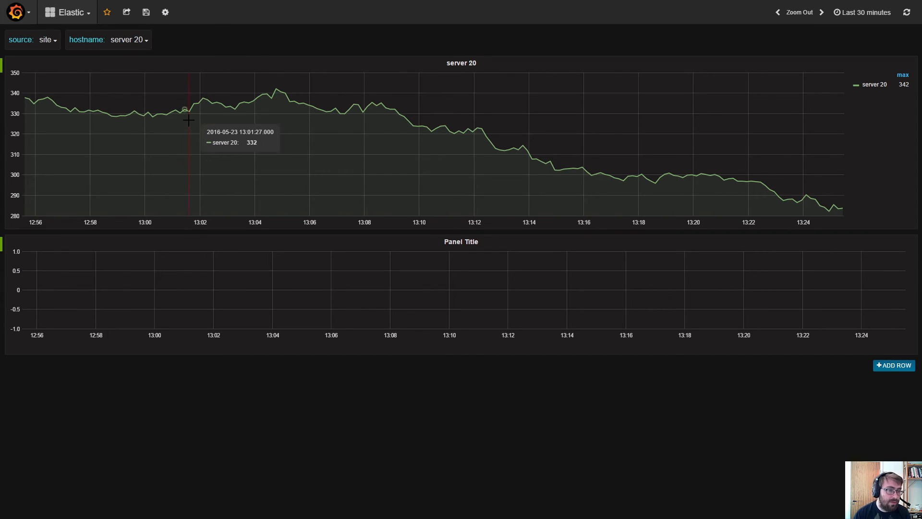
{"action": "mouse_move", "coordinate": [186, 97]}
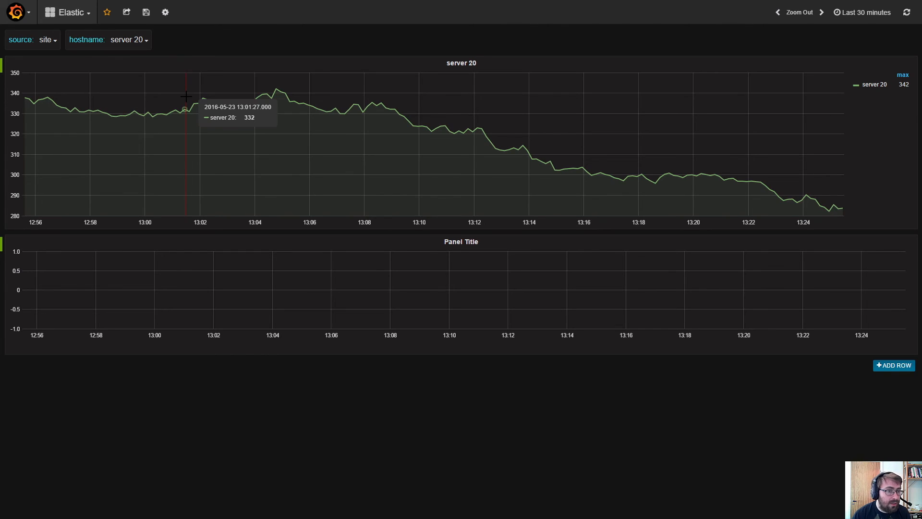
{"action": "mouse_move", "coordinate": [194, 100]}
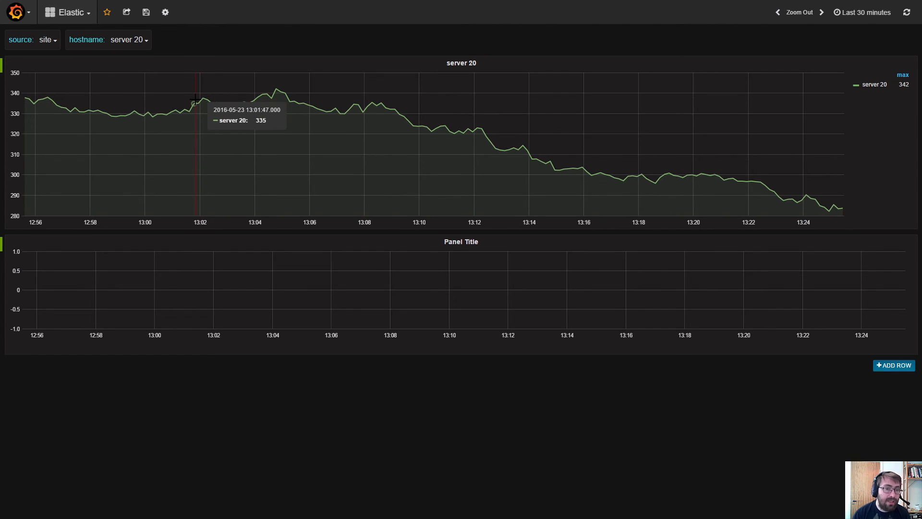
{"action": "mouse_move", "coordinate": [269, 82]}
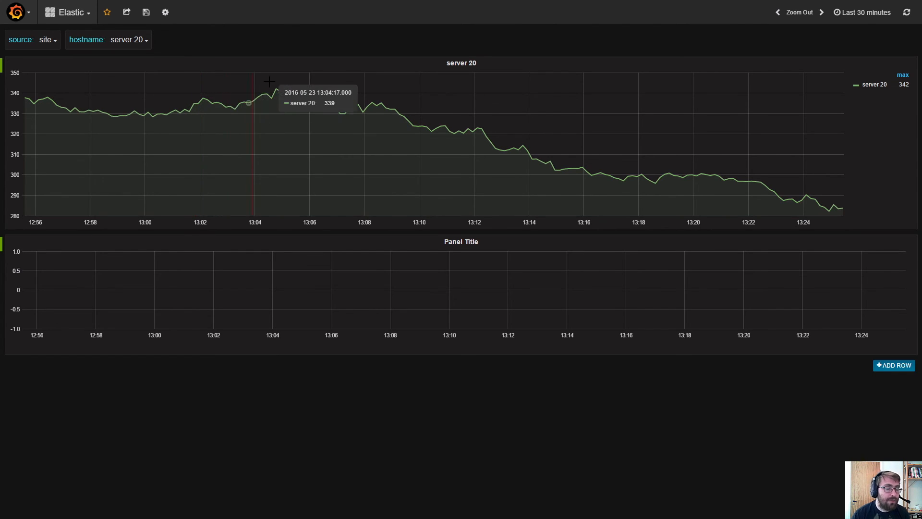
{"action": "mouse_move", "coordinate": [265, 86]}
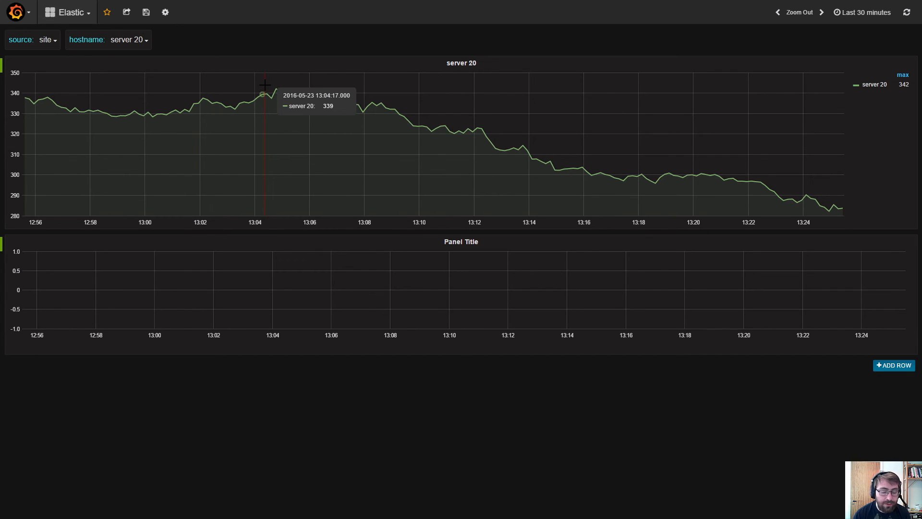
{"action": "mouse_move", "coordinate": [256, 10]}
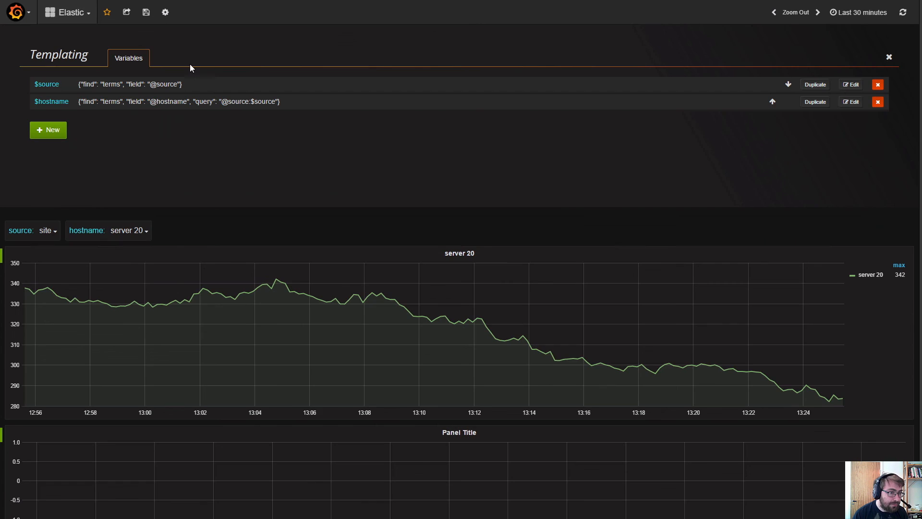
Create a fields variable on Elastic Metrics querying string fields, refreshed on dashboard load.
{"action": "left_click", "coordinate": [48, 130]}
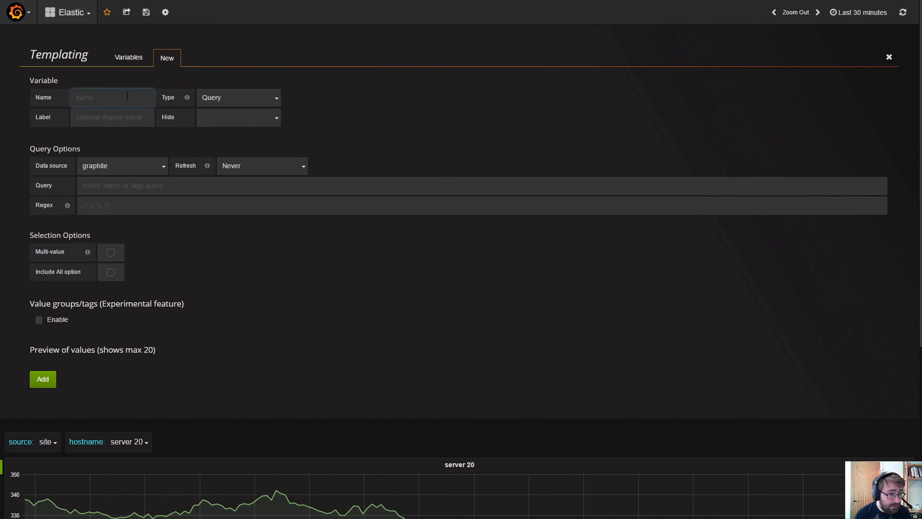
{"action": "type", "text": "fields"}
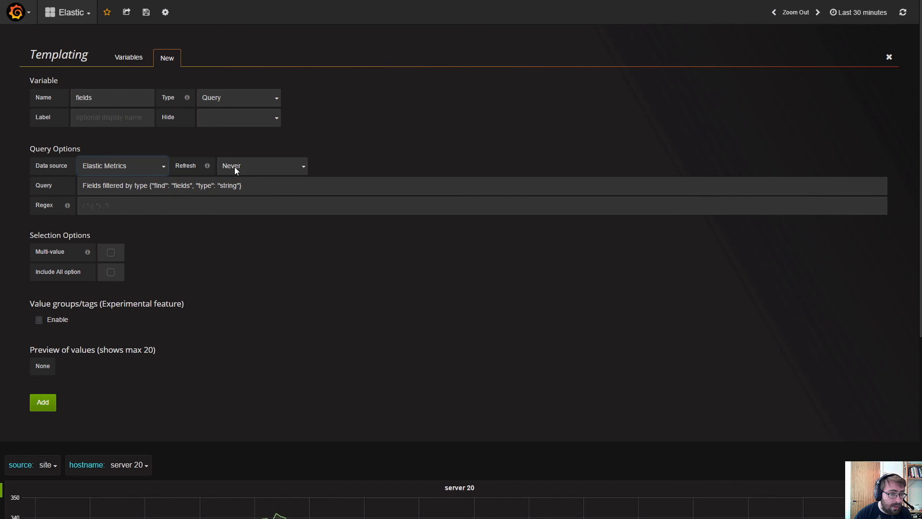
{"action": "left_click", "coordinate": [260, 165]}
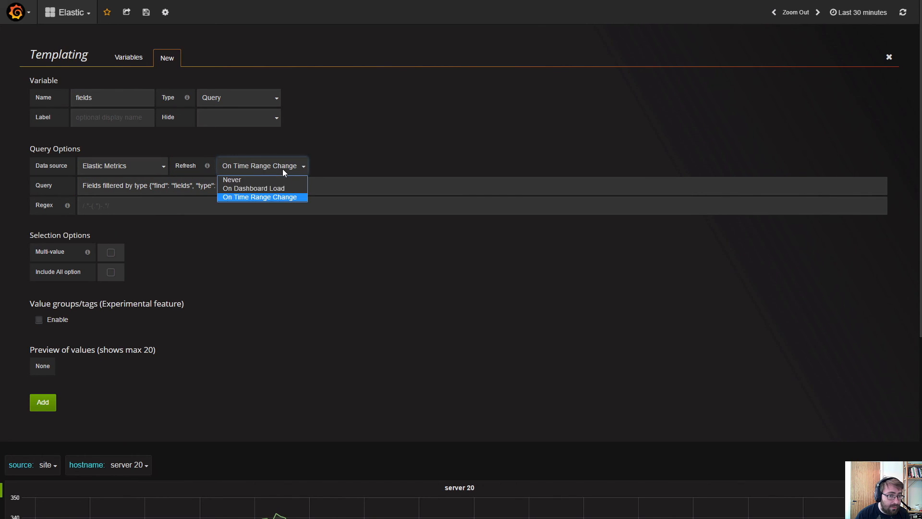
{"action": "left_click", "coordinate": [253, 188]}
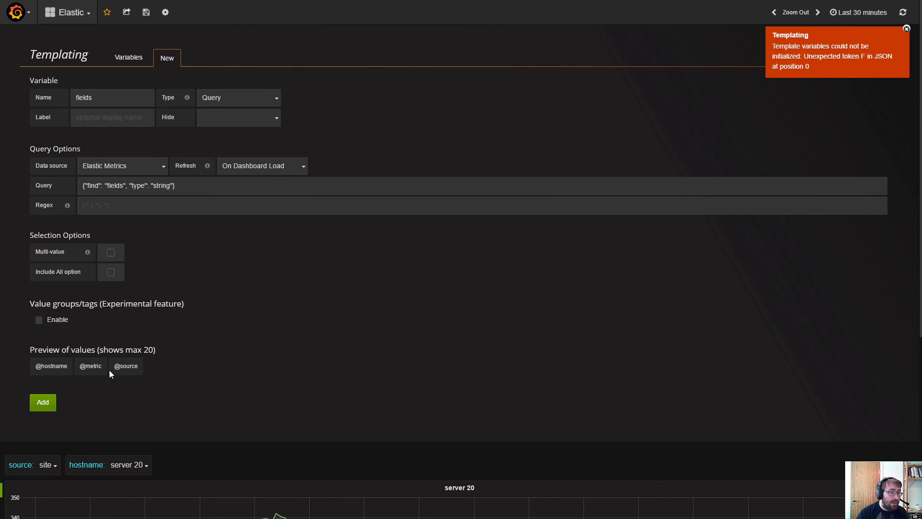
{"action": "mouse_move", "coordinate": [141, 384]}
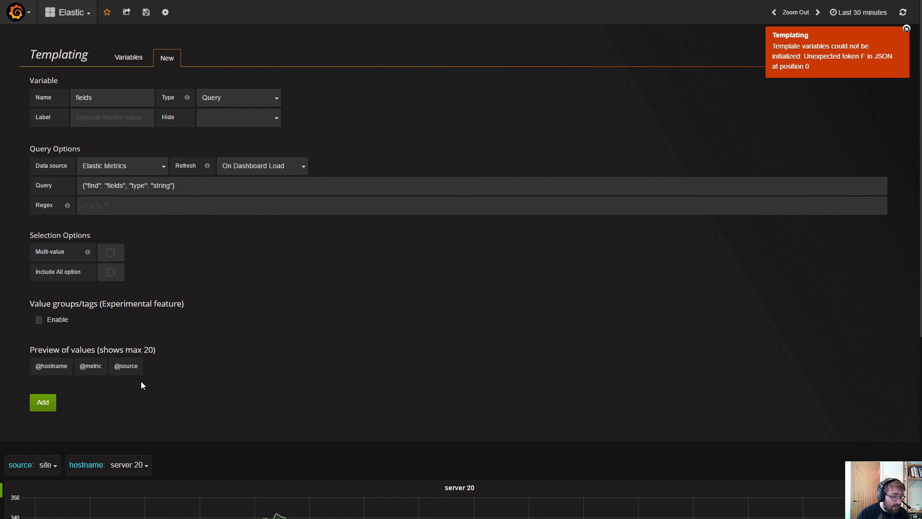
{"action": "mouse_move", "coordinate": [88, 376]}
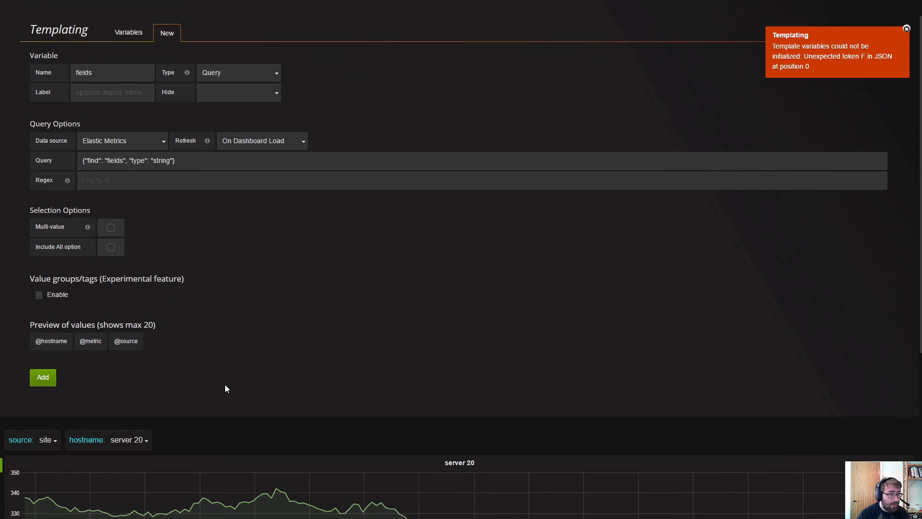
{"action": "scroll", "scroll_direction": "down", "scroll_amount": 3}
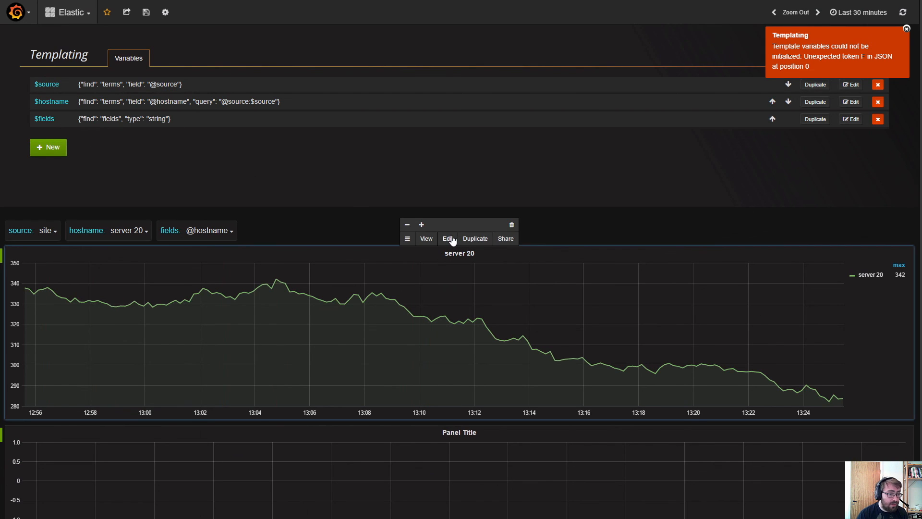
{"action": "left_click", "coordinate": [448, 238]}
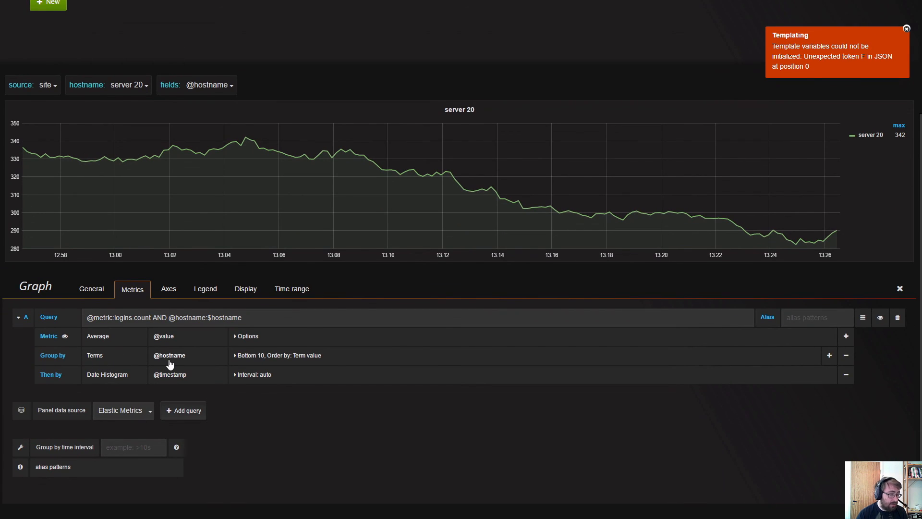
{"action": "left_click", "coordinate": [171, 356]}
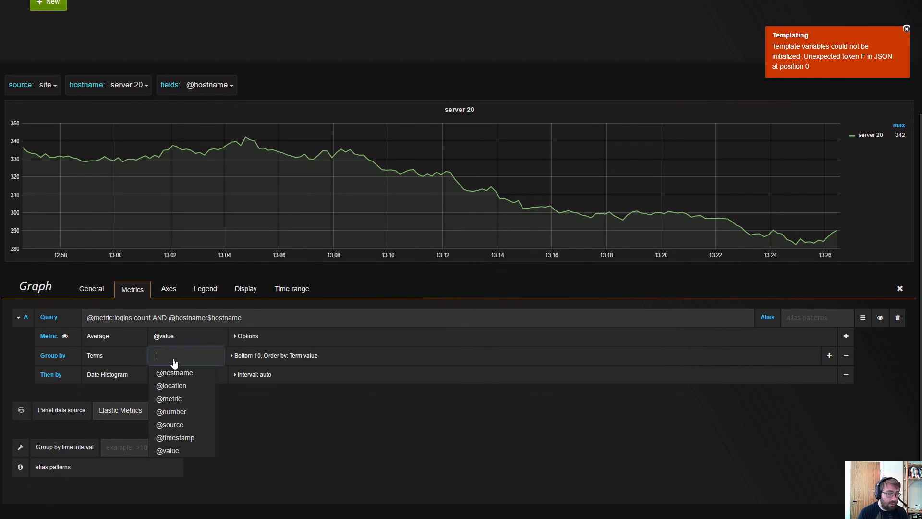
{"action": "type", "text": "$"}
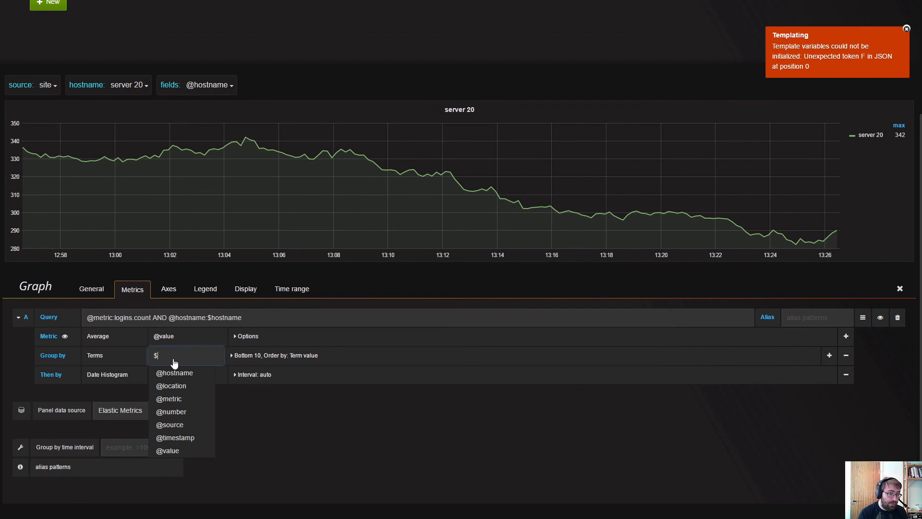
{"action": "type", "text": "field"}
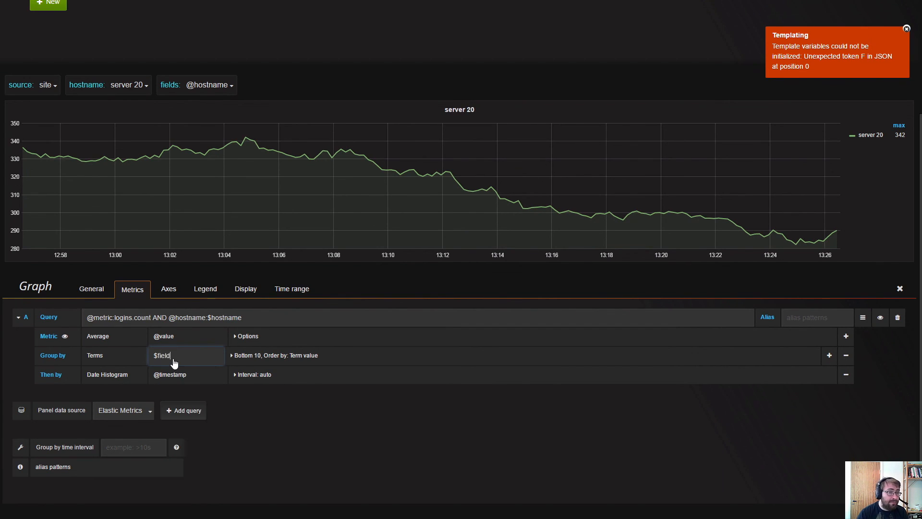
{"action": "left_click", "coordinate": [899, 289]}
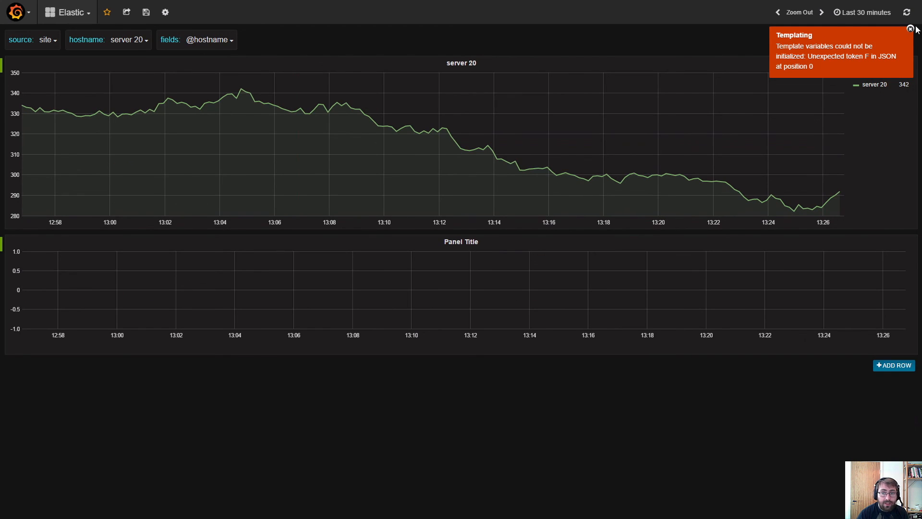
{"action": "left_click", "coordinate": [206, 41]}
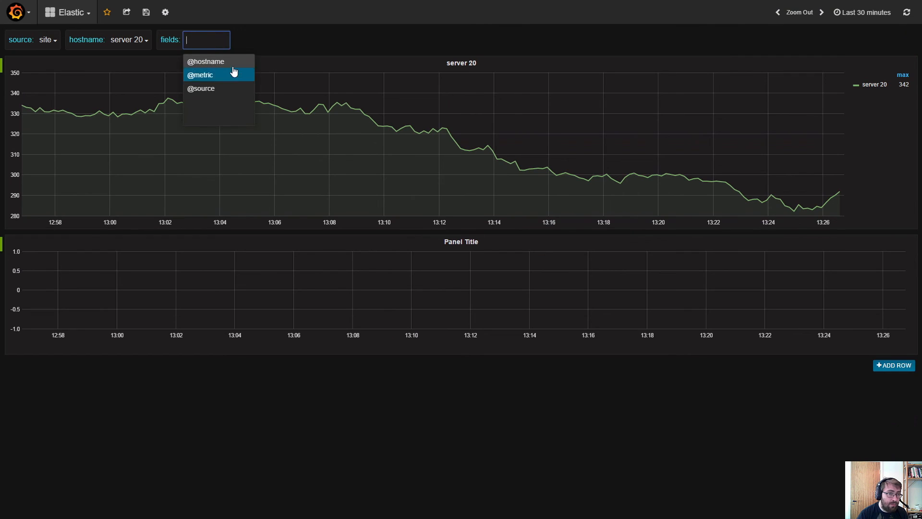
{"action": "left_click", "coordinate": [201, 89]}
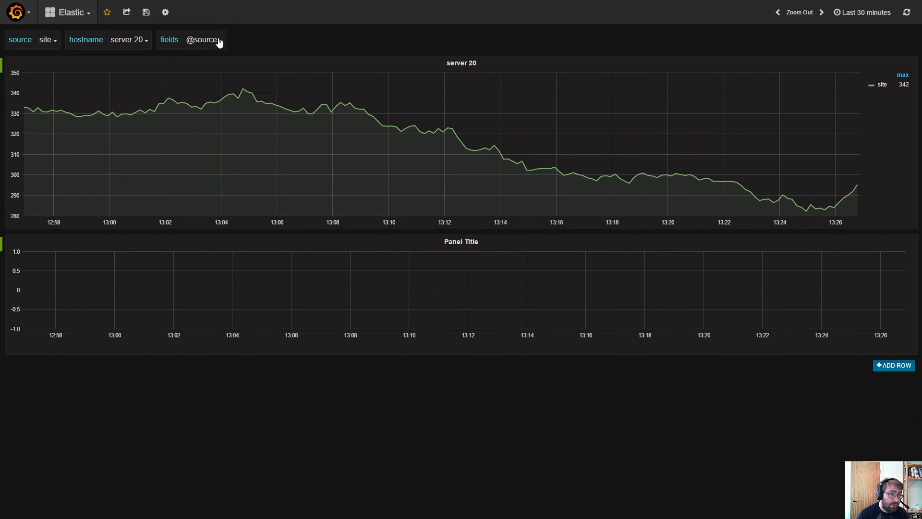
{"action": "left_click", "coordinate": [205, 39]}
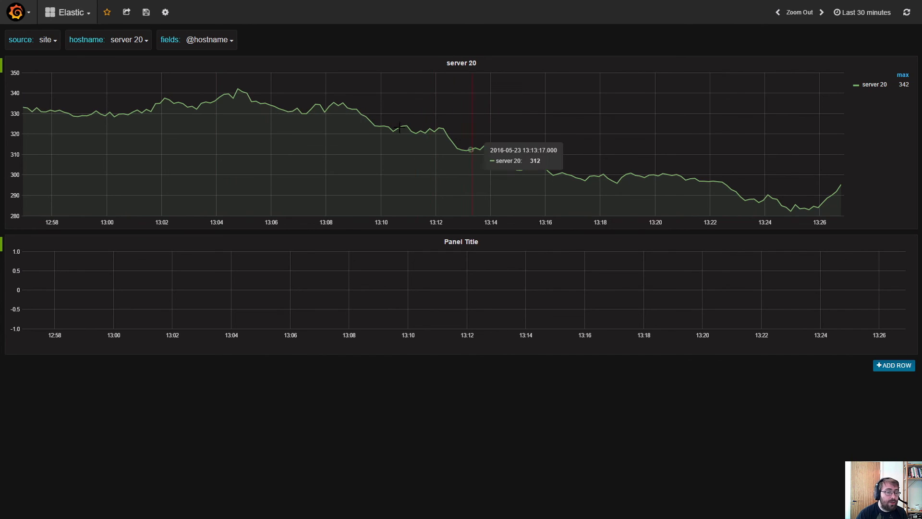
{"action": "mouse_move", "coordinate": [457, 70]}
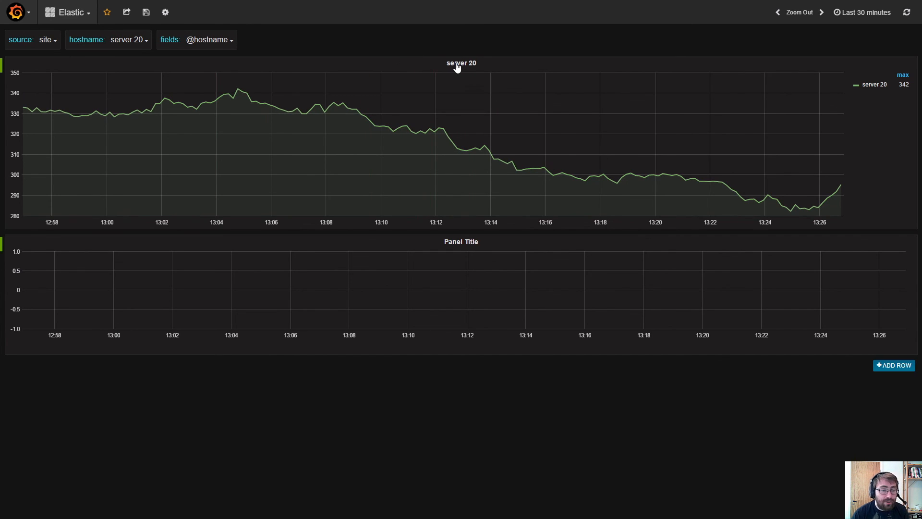